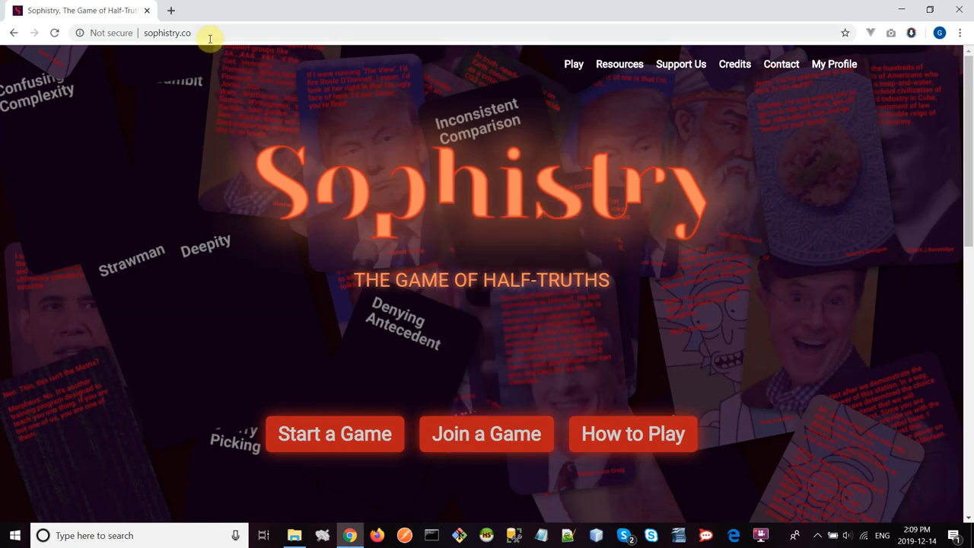
mouse_move(322, 446)
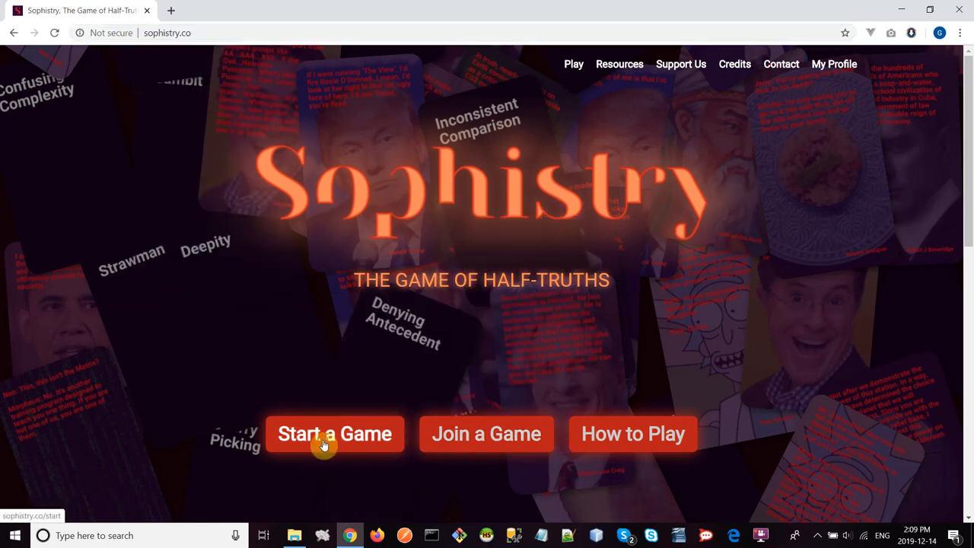
Start a new game and set its game type to Solo practice
click(334, 433)
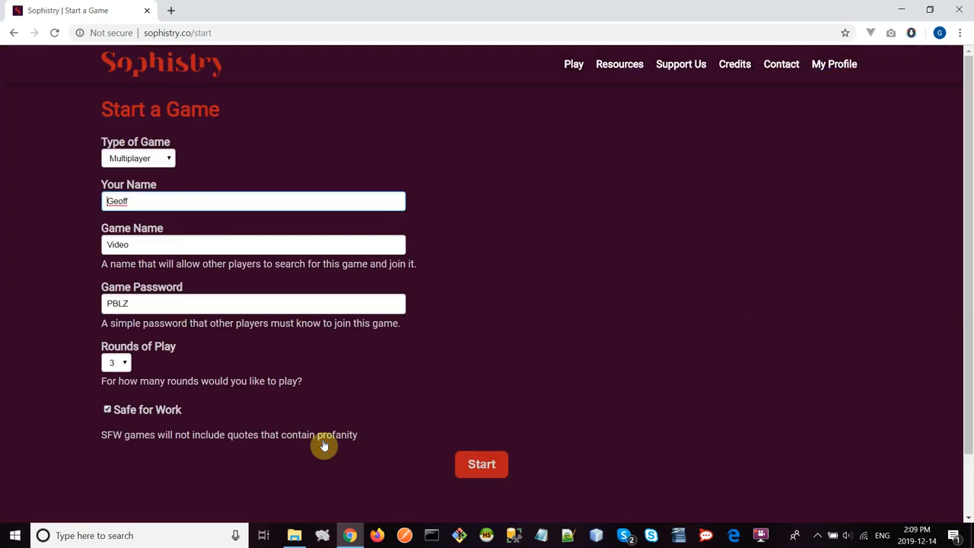
mouse_move(306, 205)
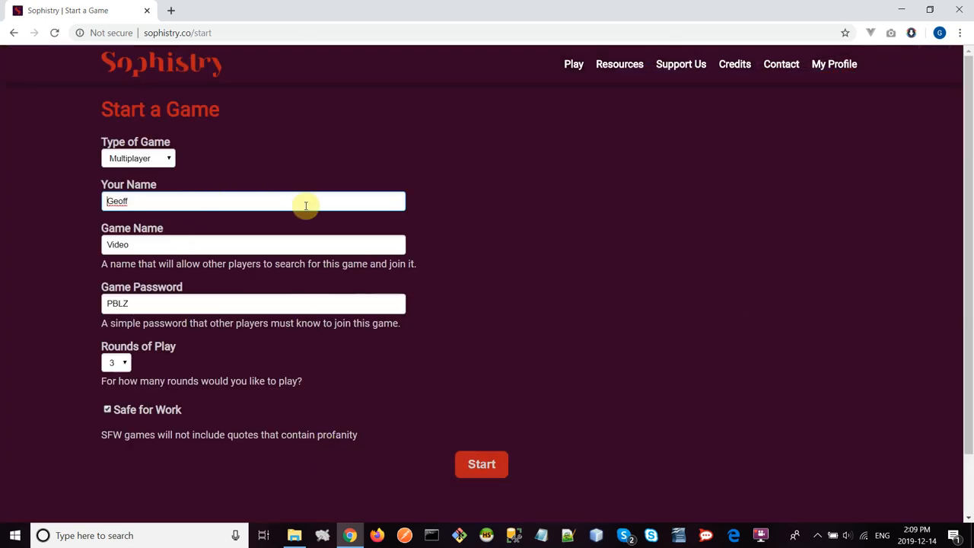
click(137, 158)
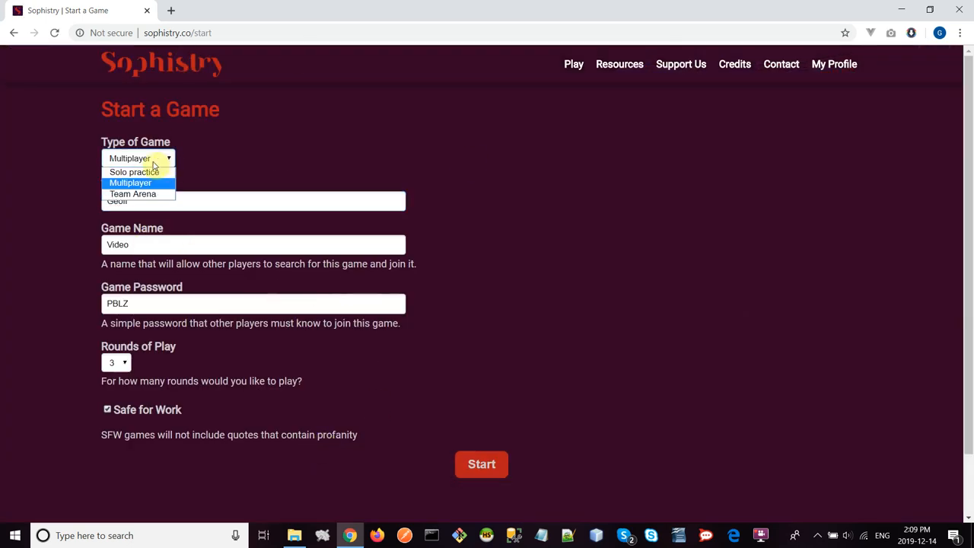
mouse_move(135, 171)
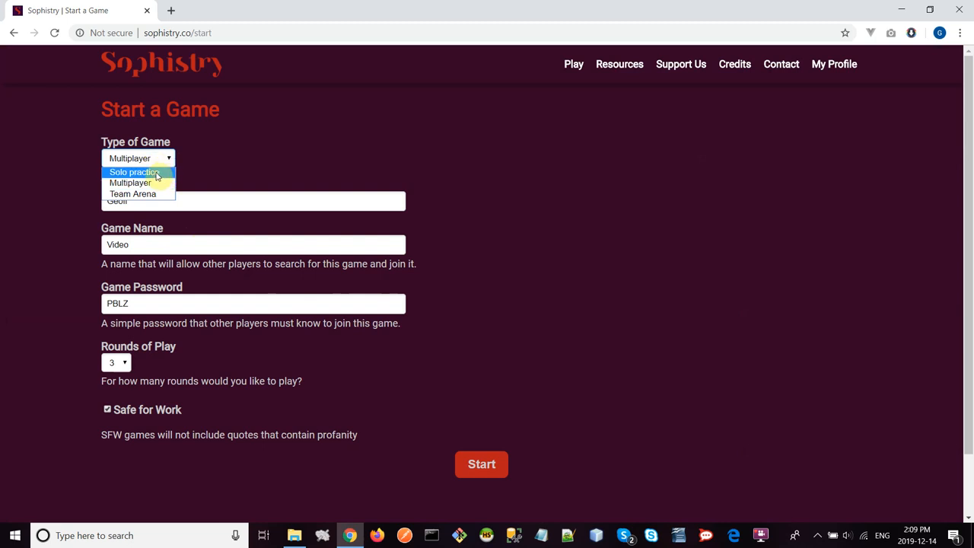
click(133, 172)
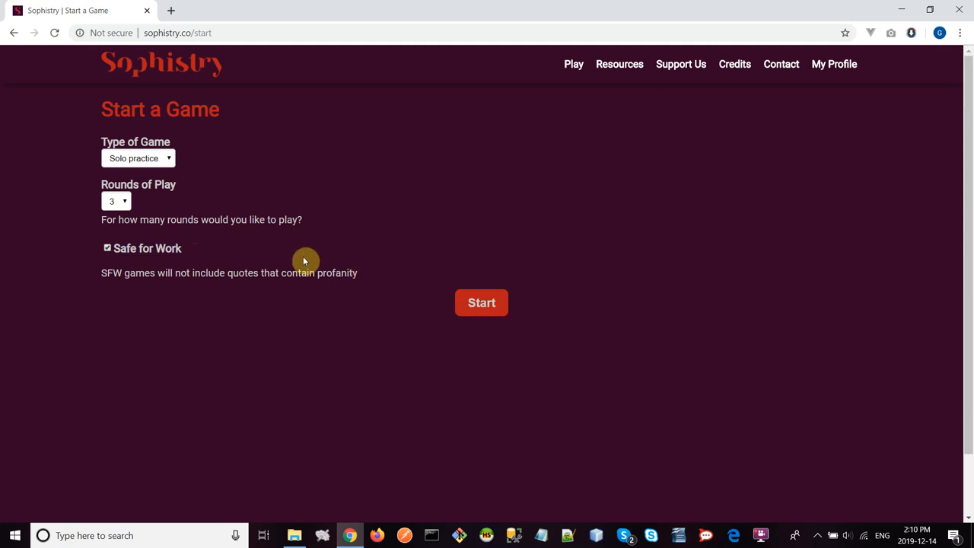
mouse_move(285, 269)
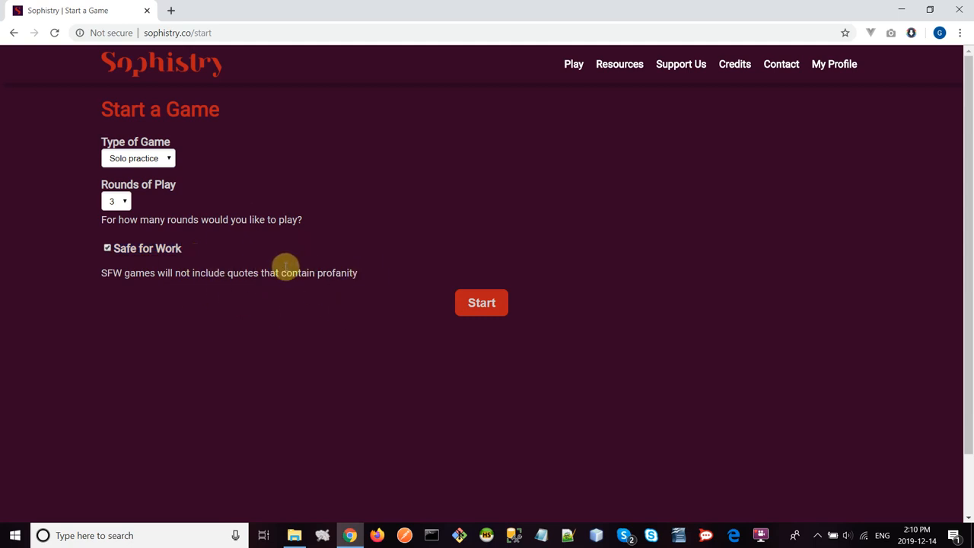
mouse_move(384, 302)
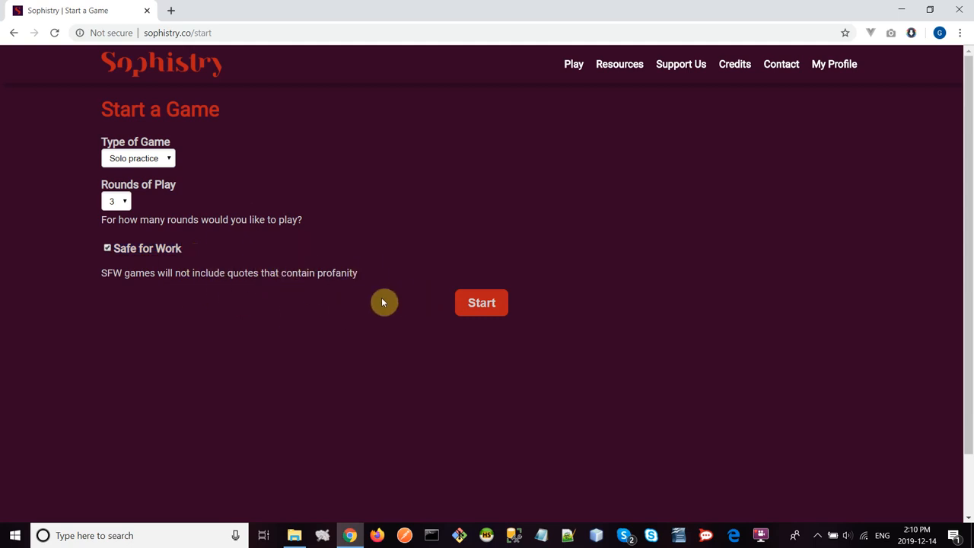
mouse_move(400, 265)
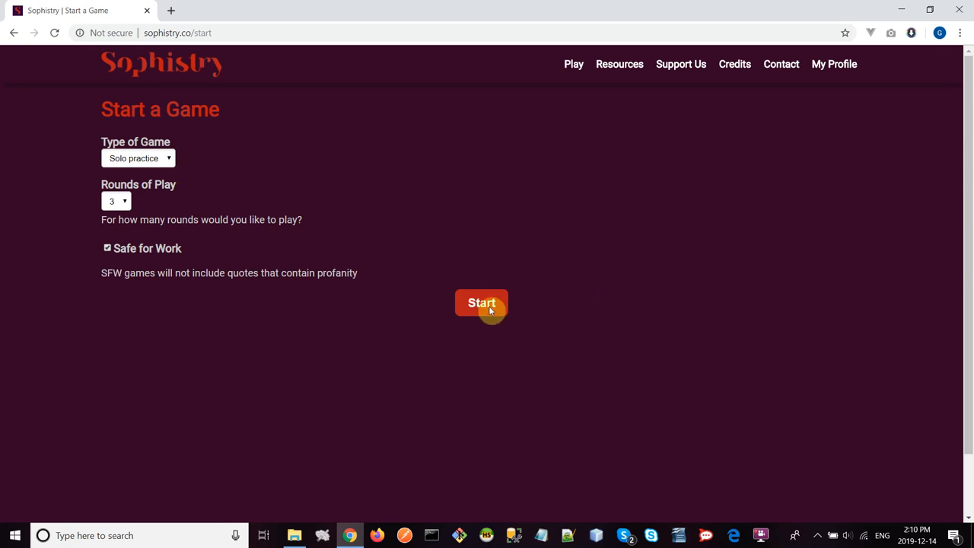
Launch the solo practice game to show its instructions and fallacy cards
click(481, 302)
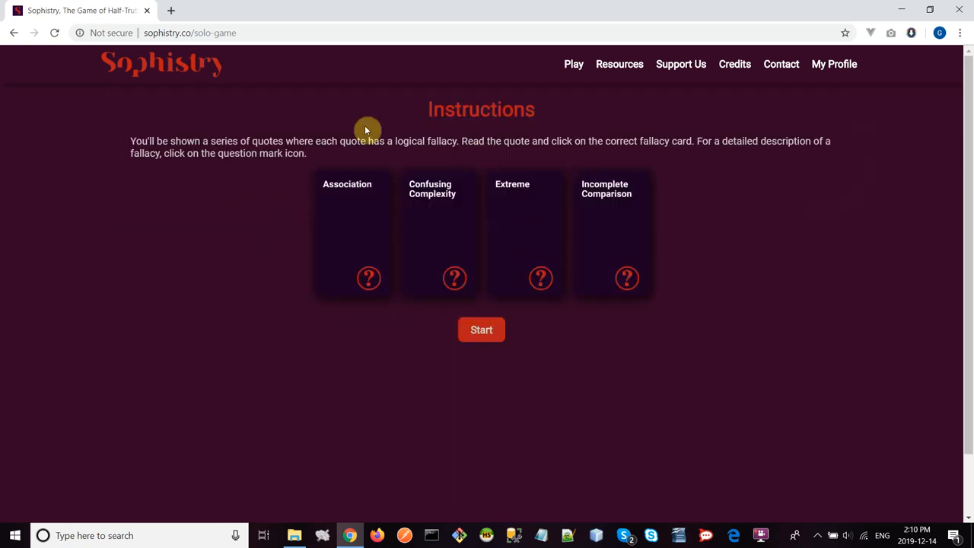
mouse_move(722, 372)
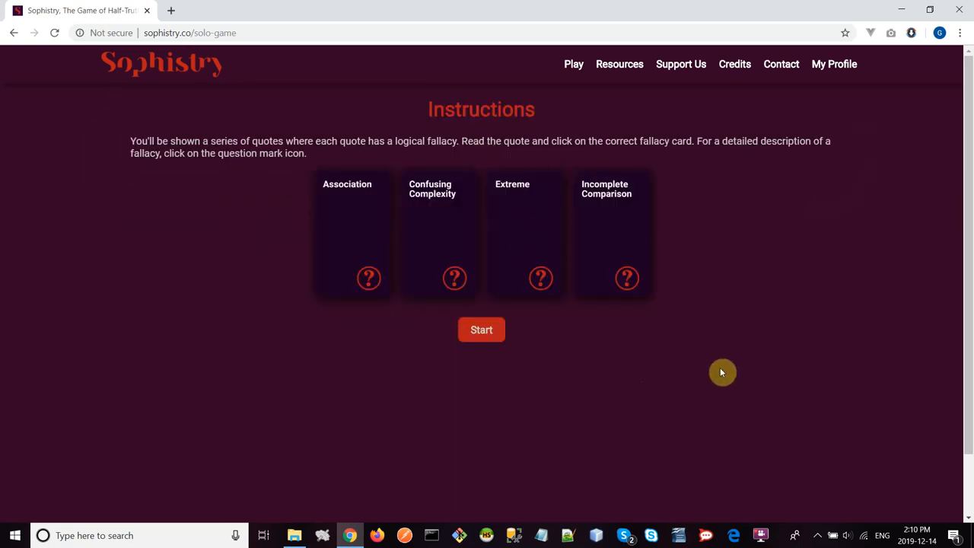
mouse_move(653, 140)
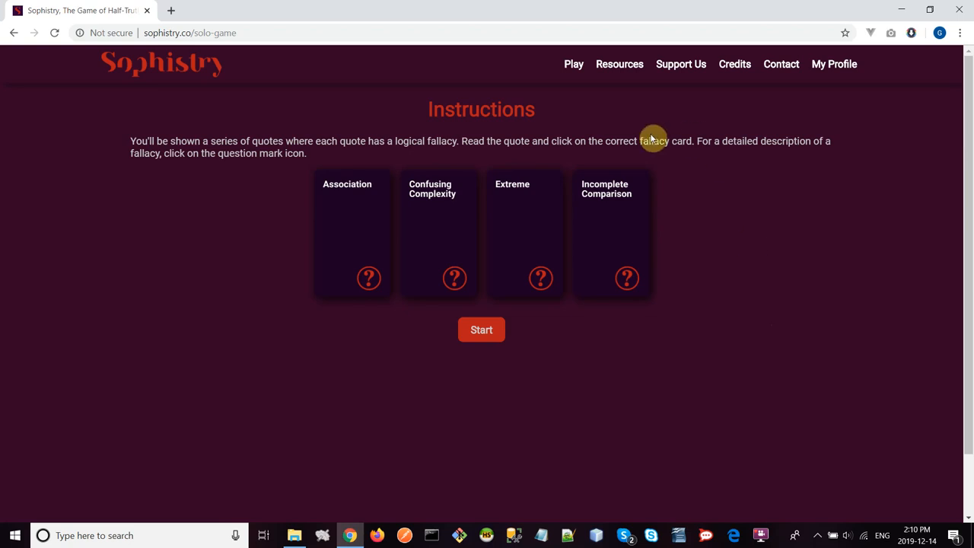
mouse_move(371, 157)
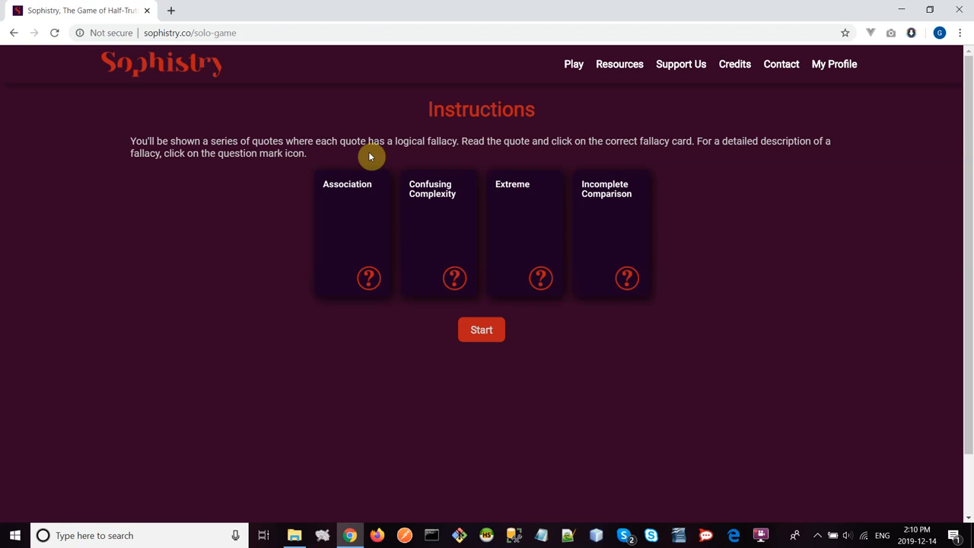
mouse_move(755, 159)
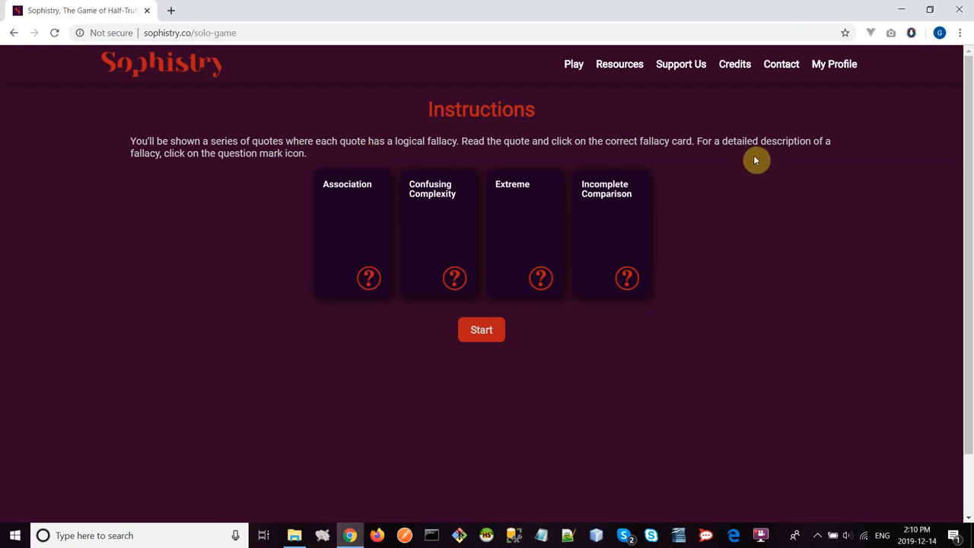
mouse_move(677, 378)
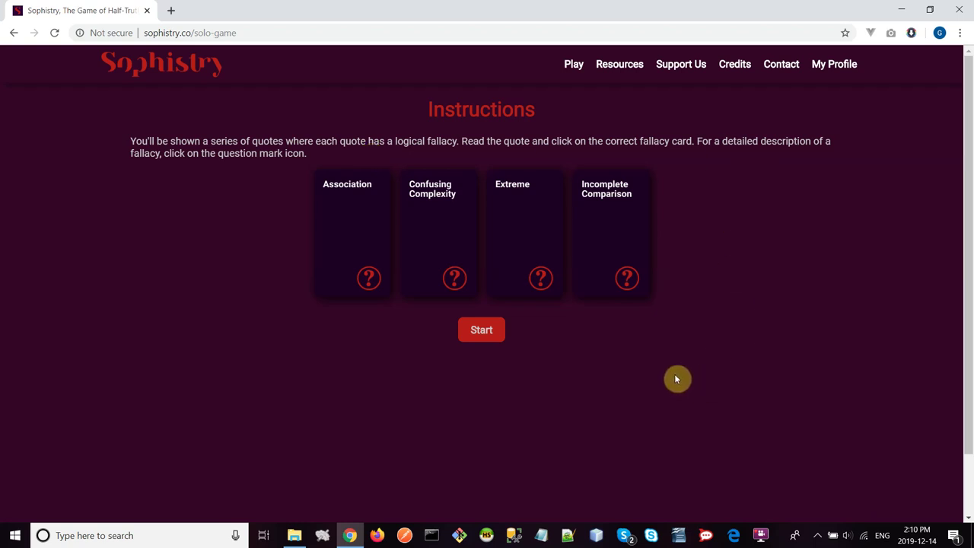
mouse_move(729, 260)
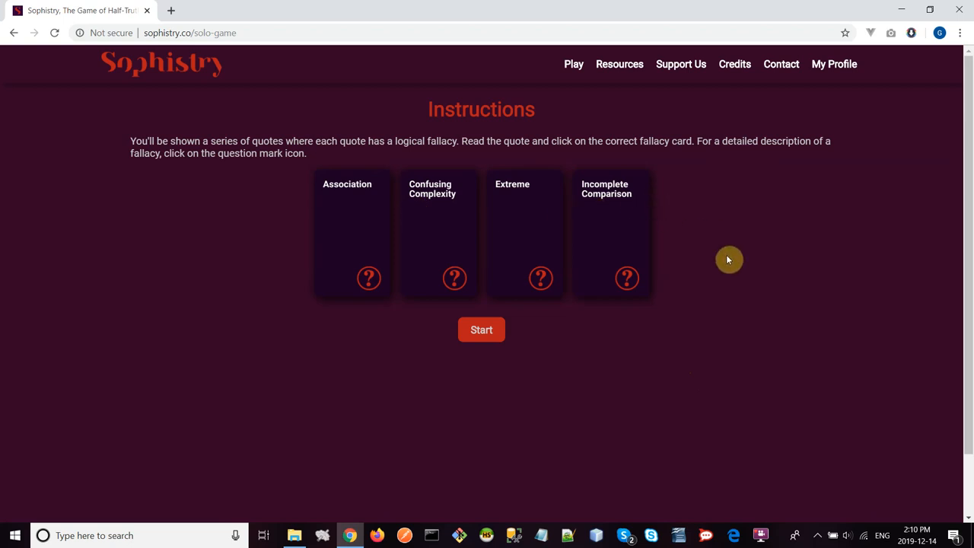
mouse_move(720, 267)
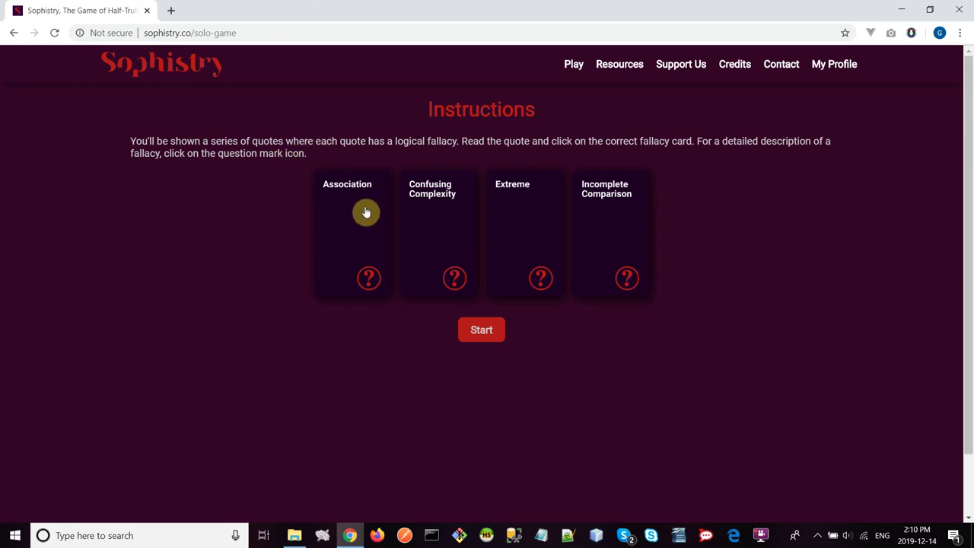
mouse_move(426, 216)
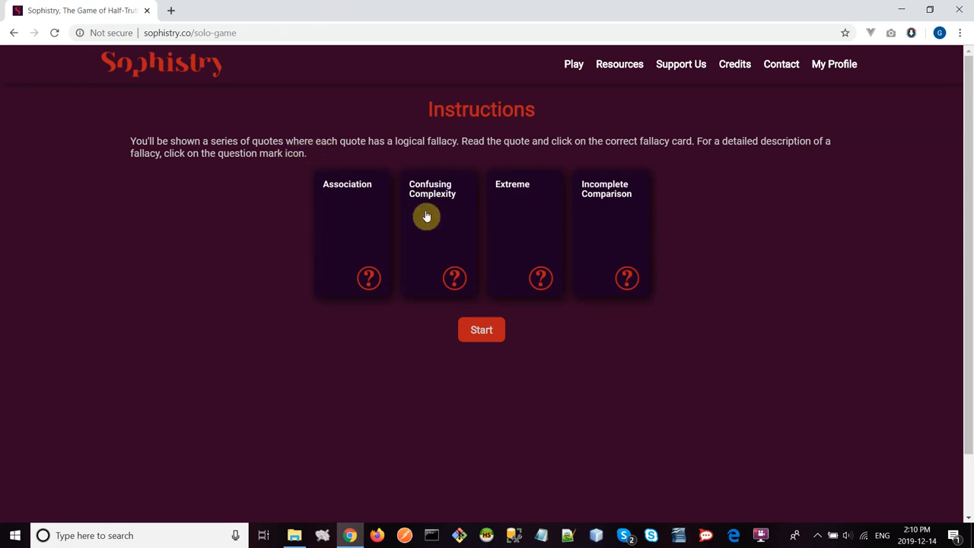
mouse_move(469, 158)
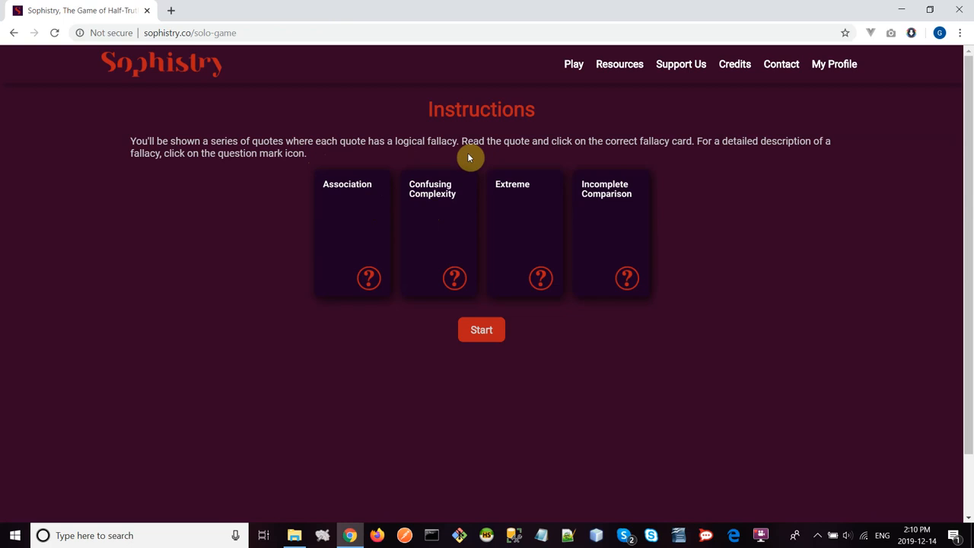
mouse_move(508, 211)
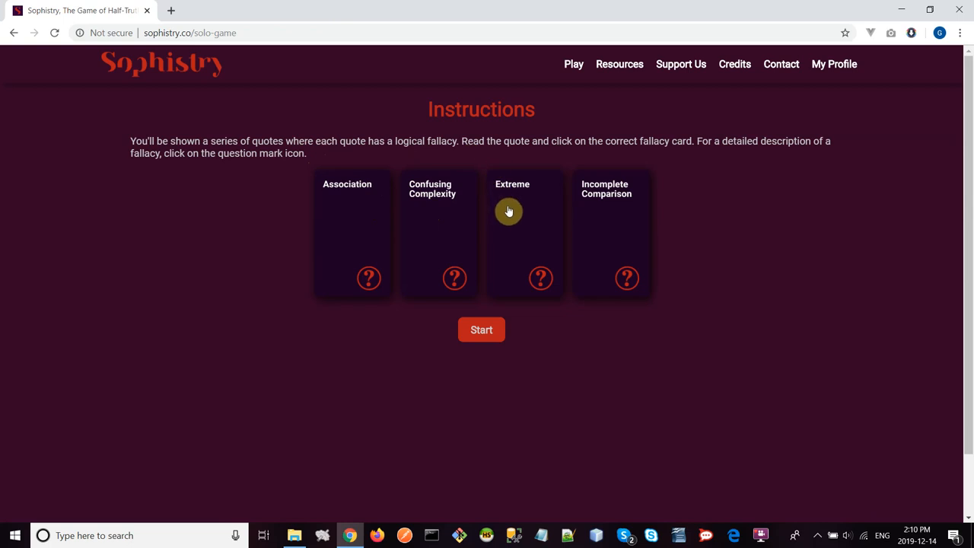
mouse_move(633, 205)
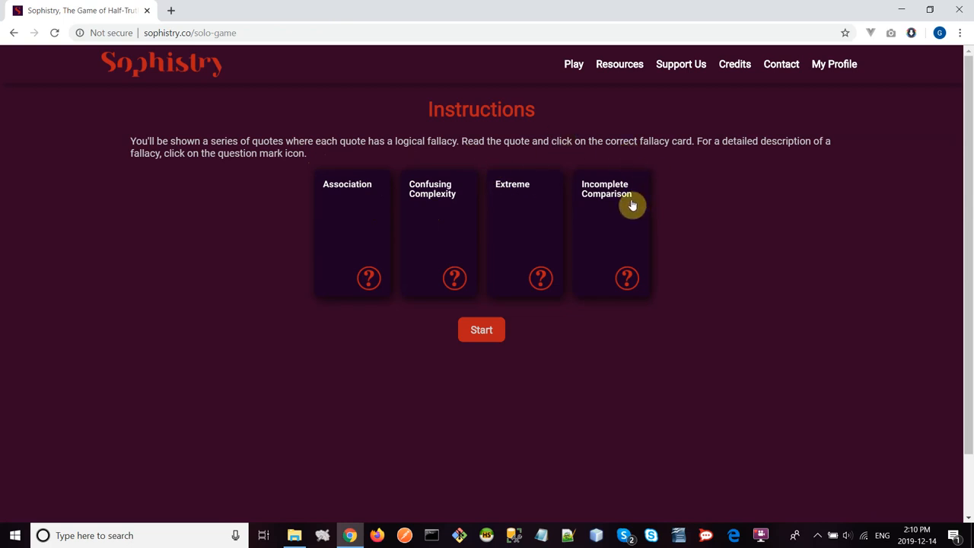
mouse_move(333, 410)
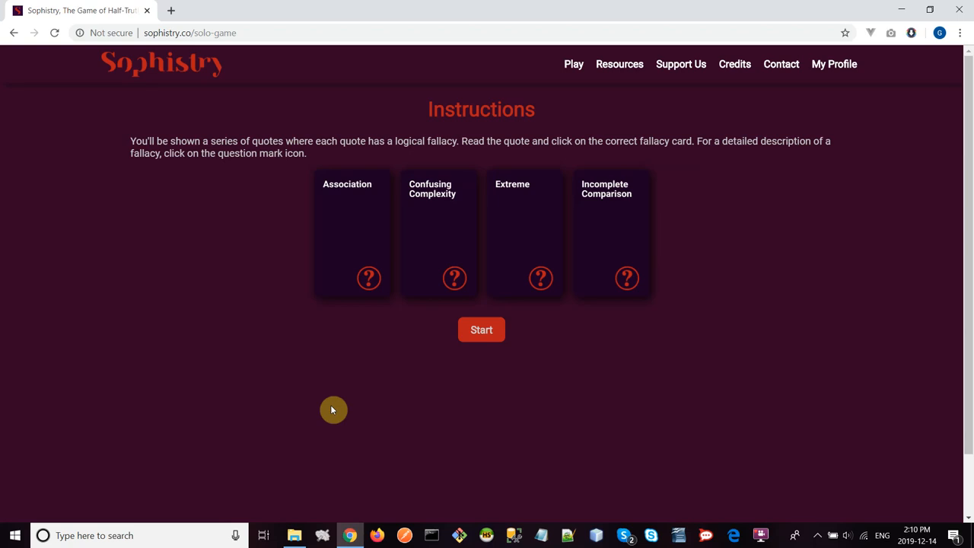
mouse_move(335, 363)
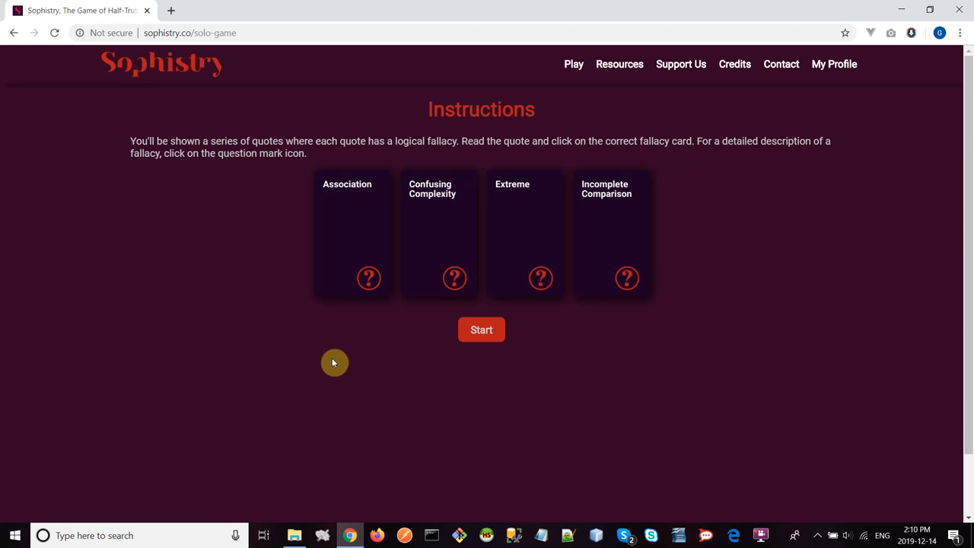
mouse_move(369, 278)
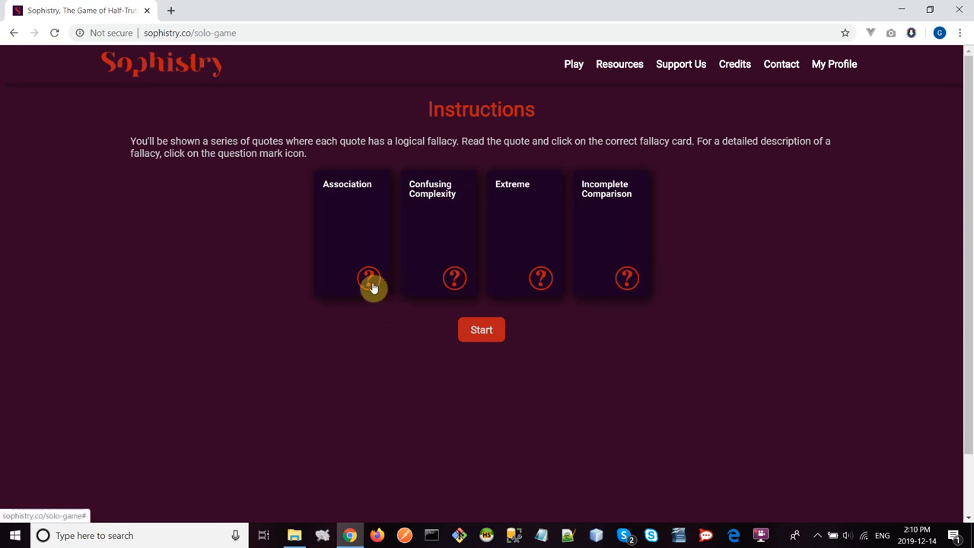
View the Association and Confusing Complexity fallacy descriptions, then close the popup
click(369, 279)
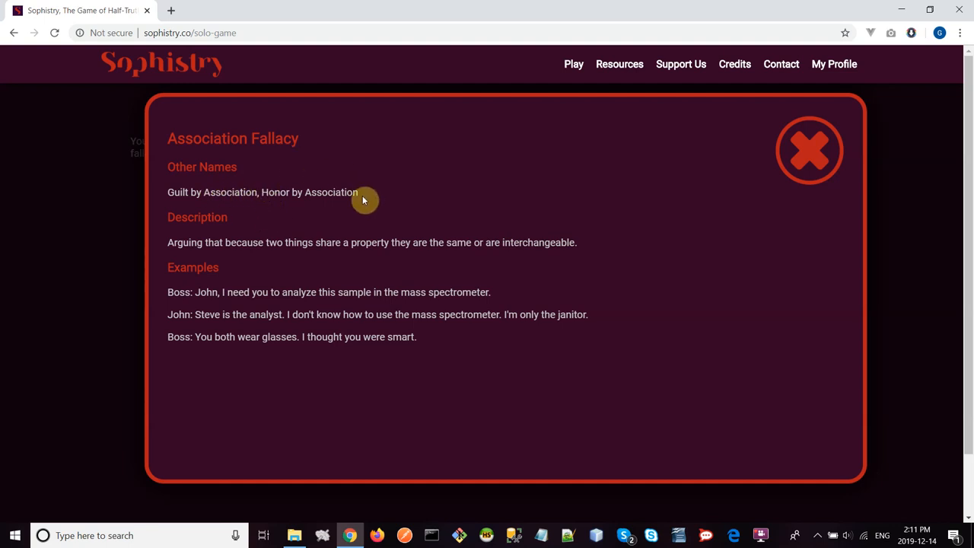
mouse_move(219, 261)
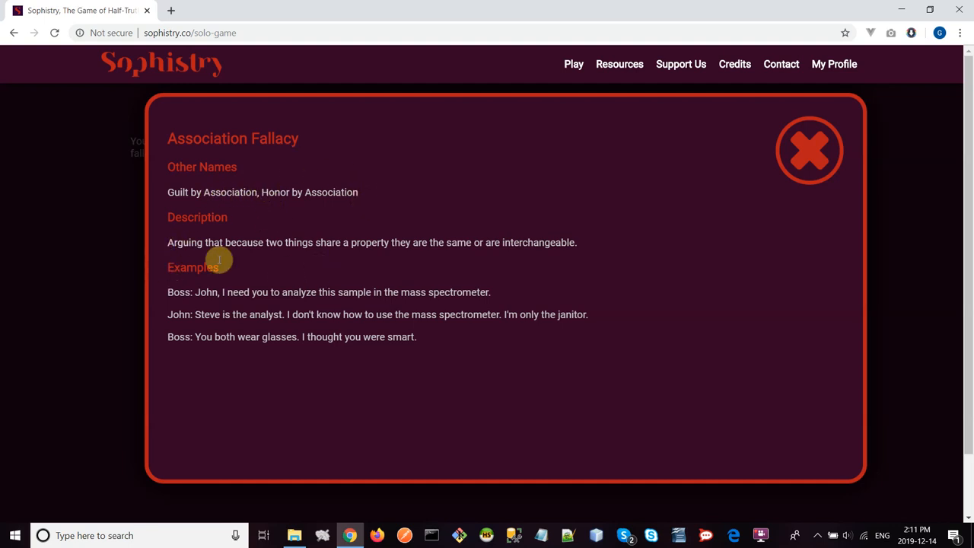
mouse_move(207, 263)
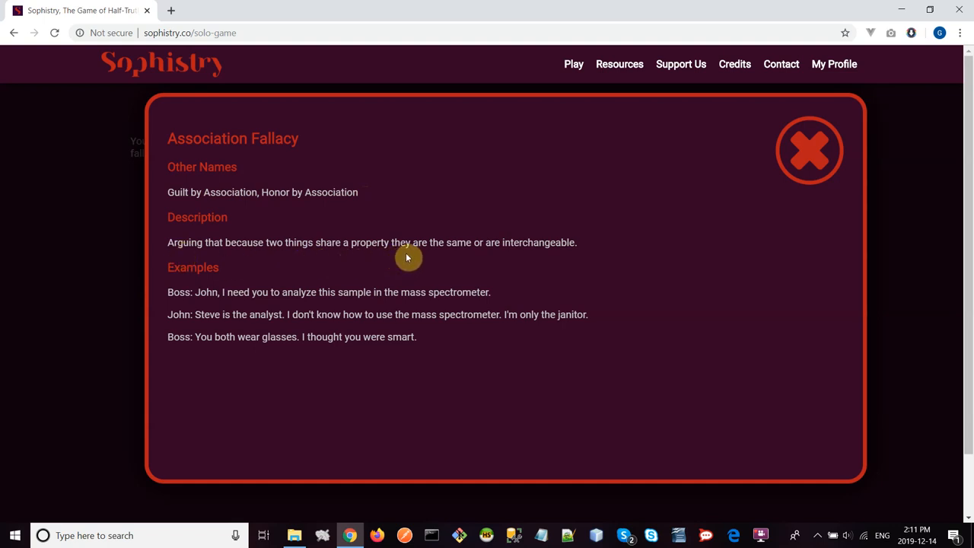
mouse_move(571, 256)
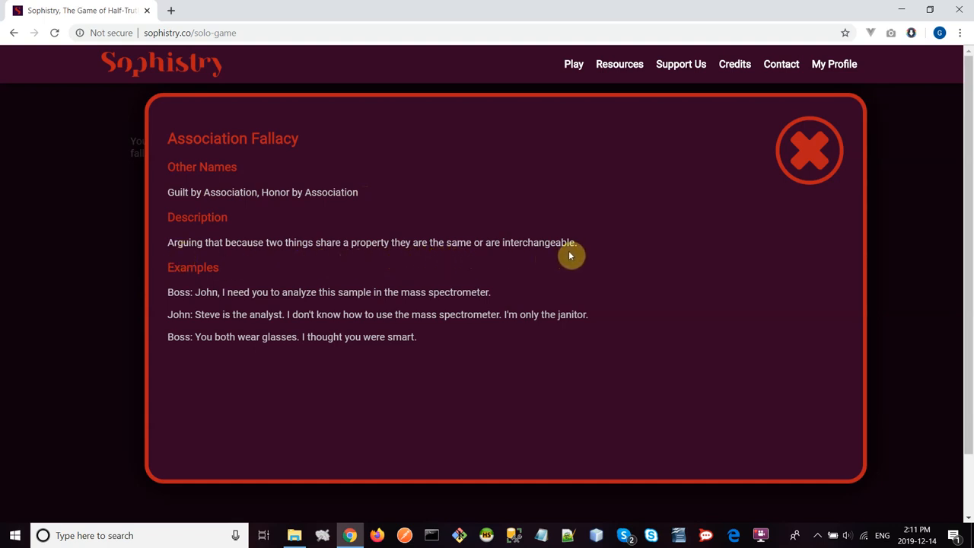
mouse_move(165, 303)
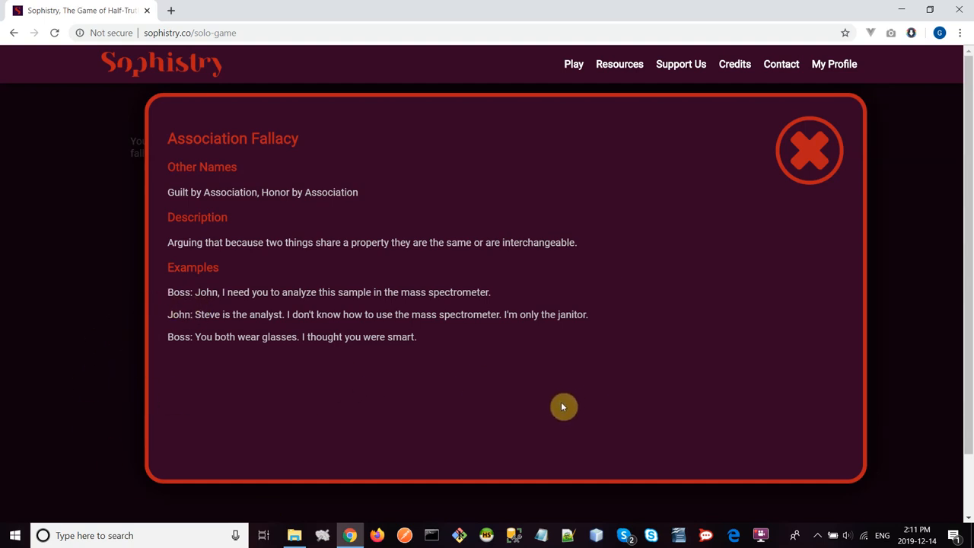
mouse_move(560, 407)
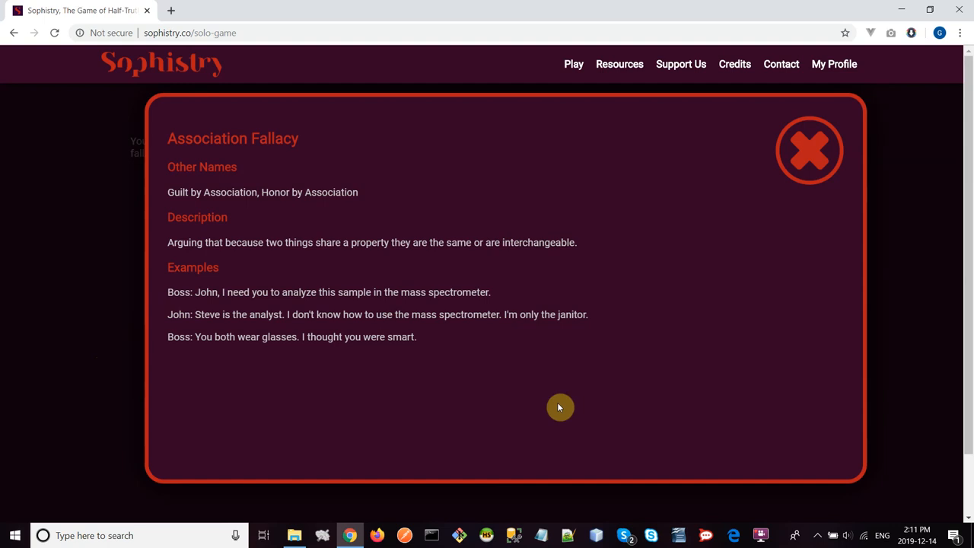
mouse_move(481, 305)
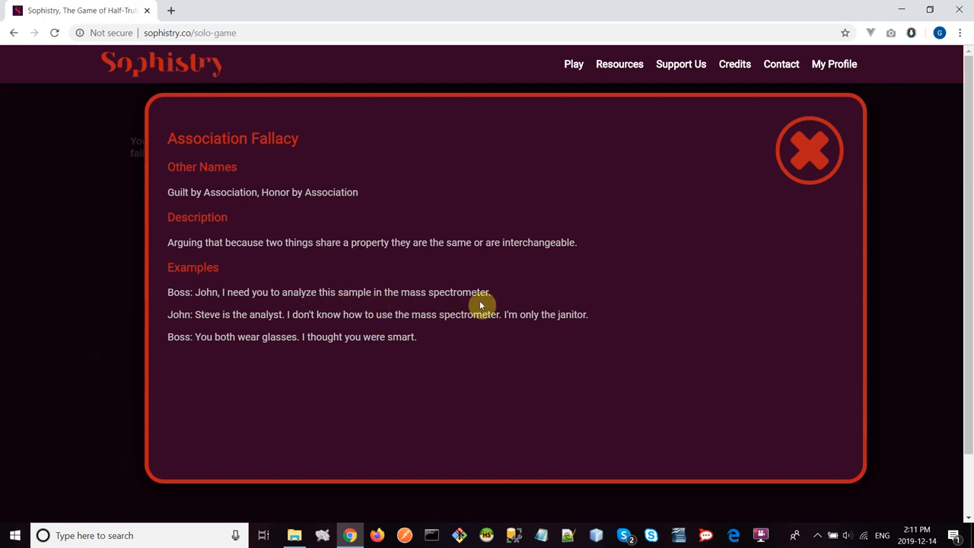
mouse_move(246, 327)
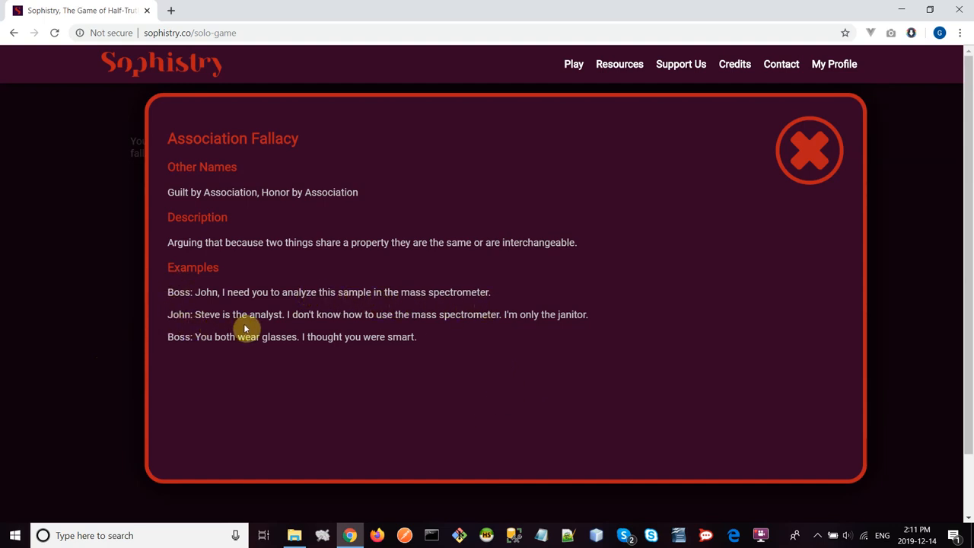
mouse_move(453, 340)
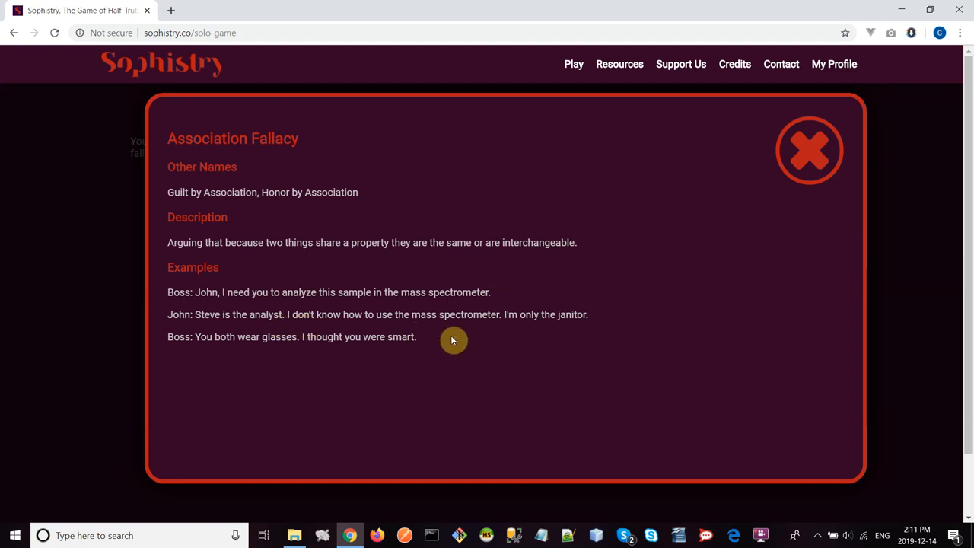
mouse_move(590, 332)
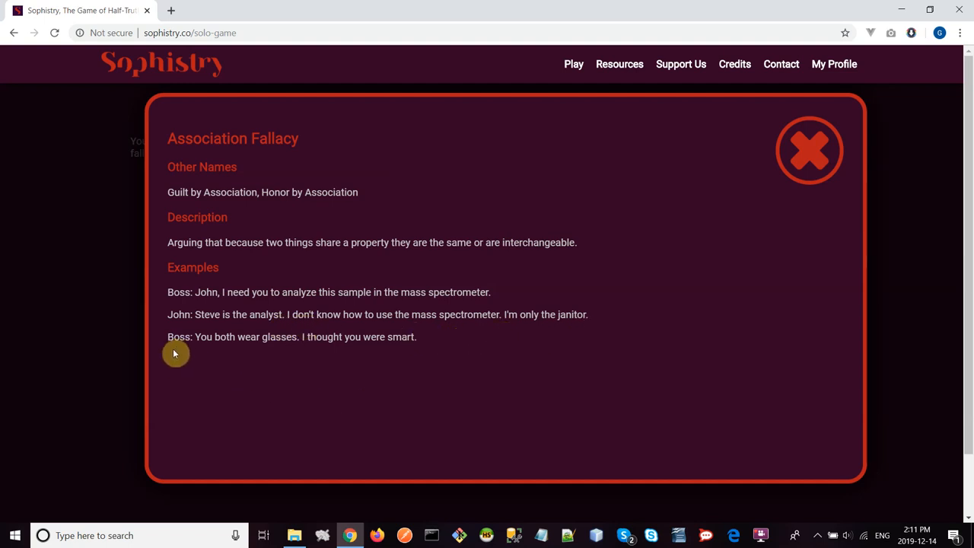
mouse_move(305, 359)
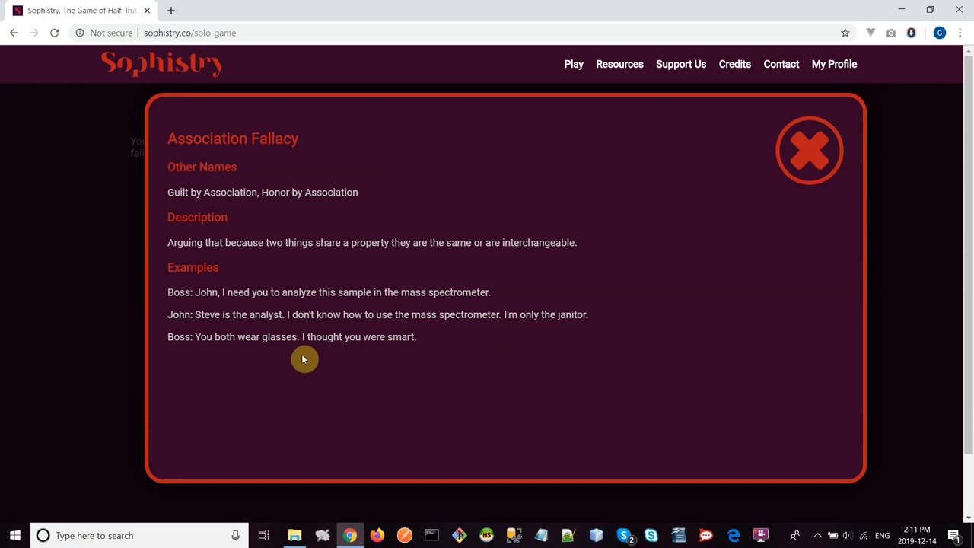
mouse_move(385, 391)
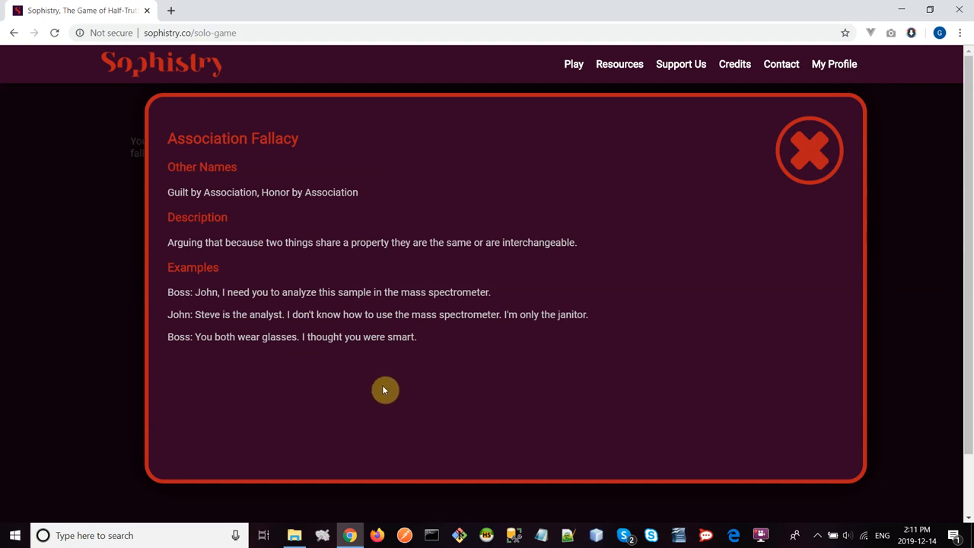
mouse_move(457, 407)
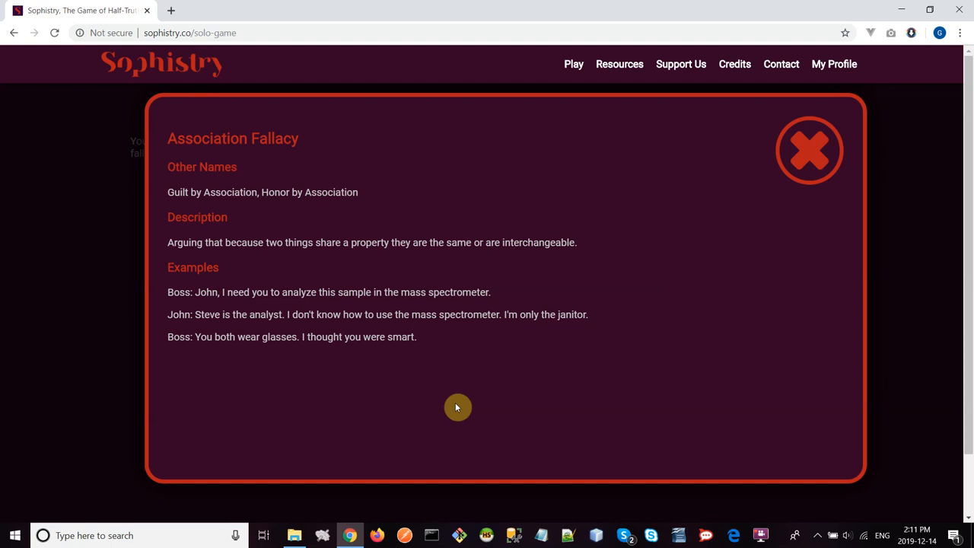
mouse_move(522, 393)
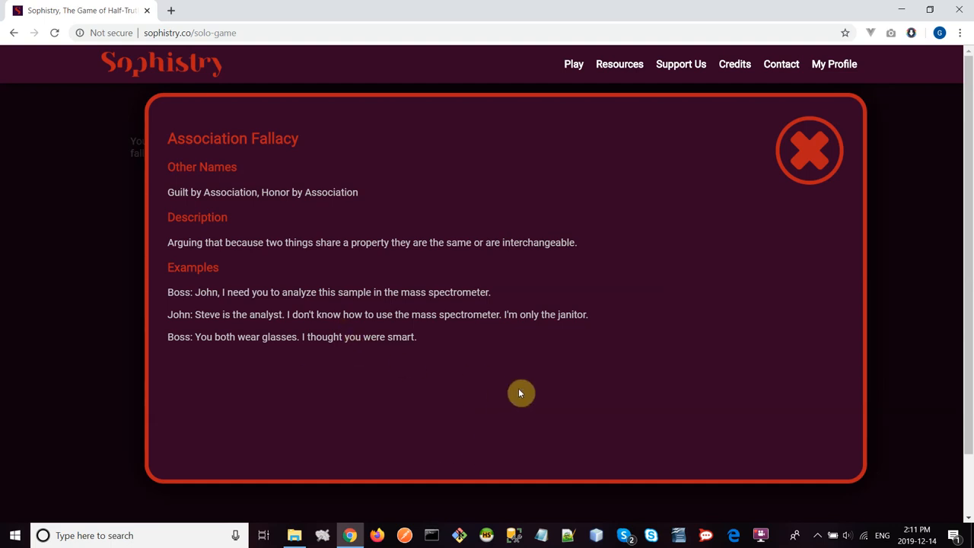
mouse_move(528, 390)
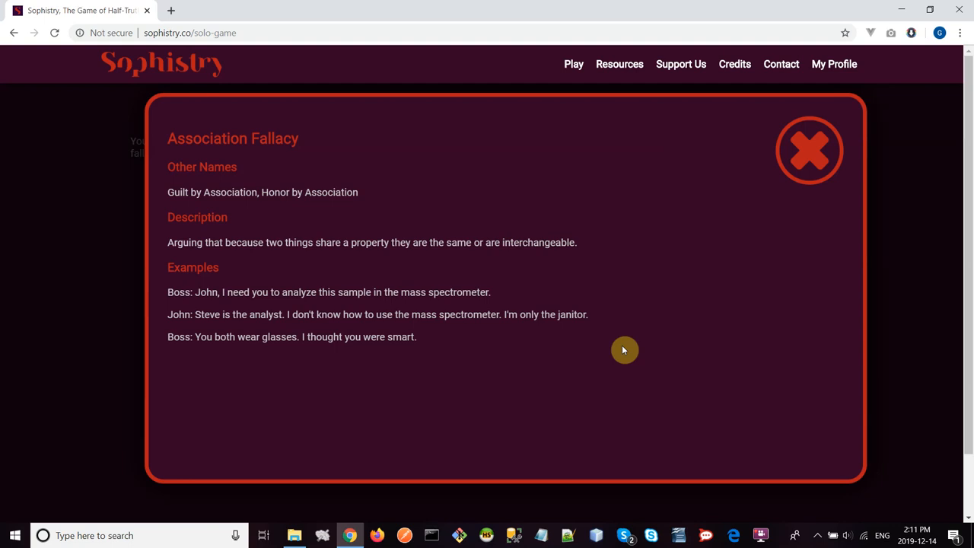
mouse_move(538, 115)
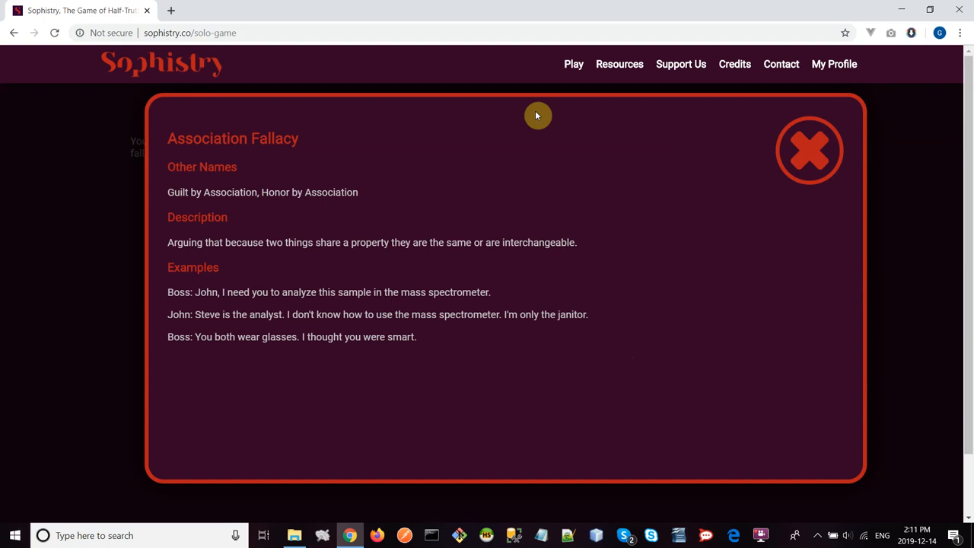
mouse_move(865, 241)
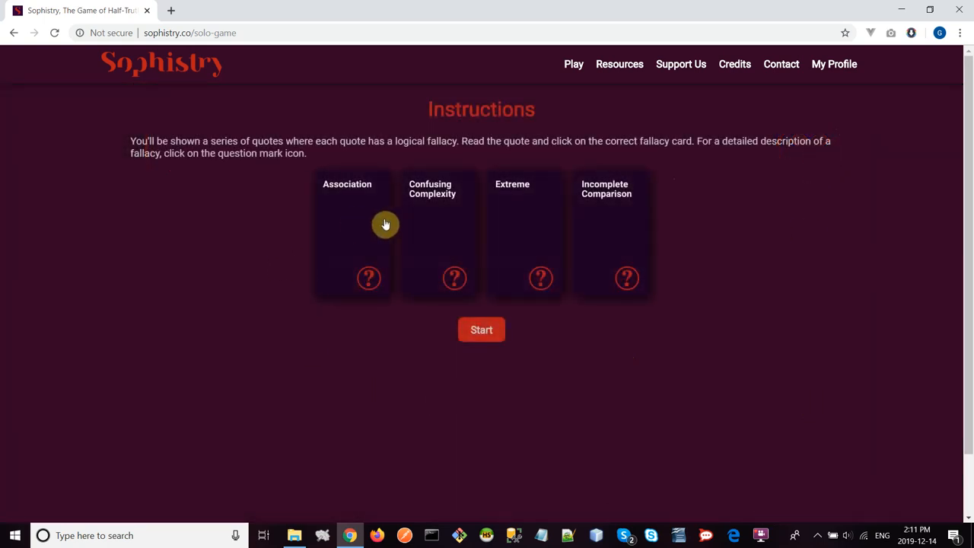
click(454, 278)
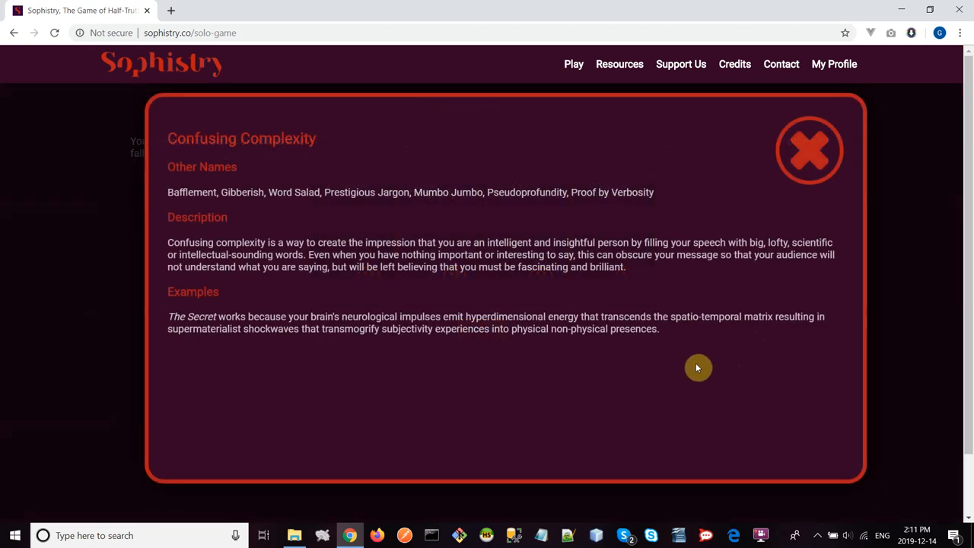
mouse_move(683, 386)
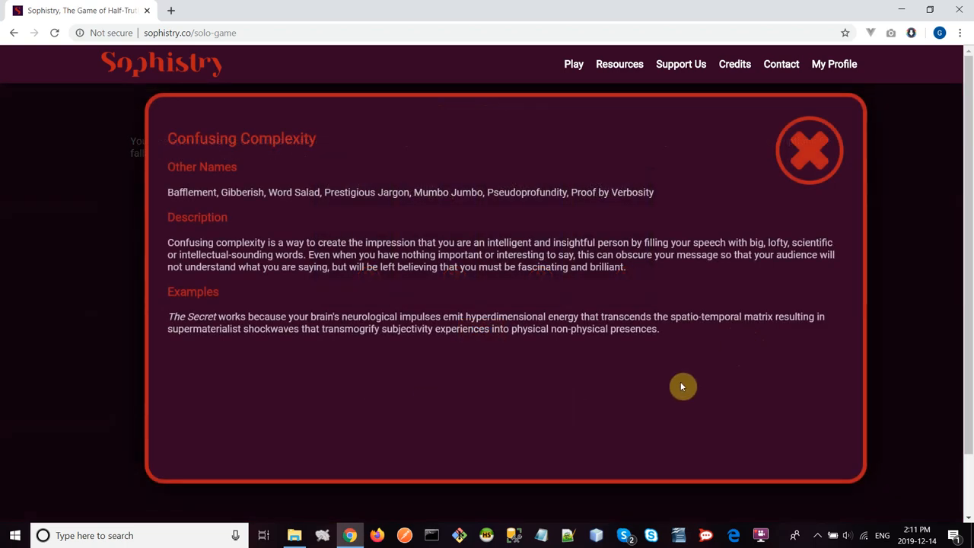
mouse_move(851, 338)
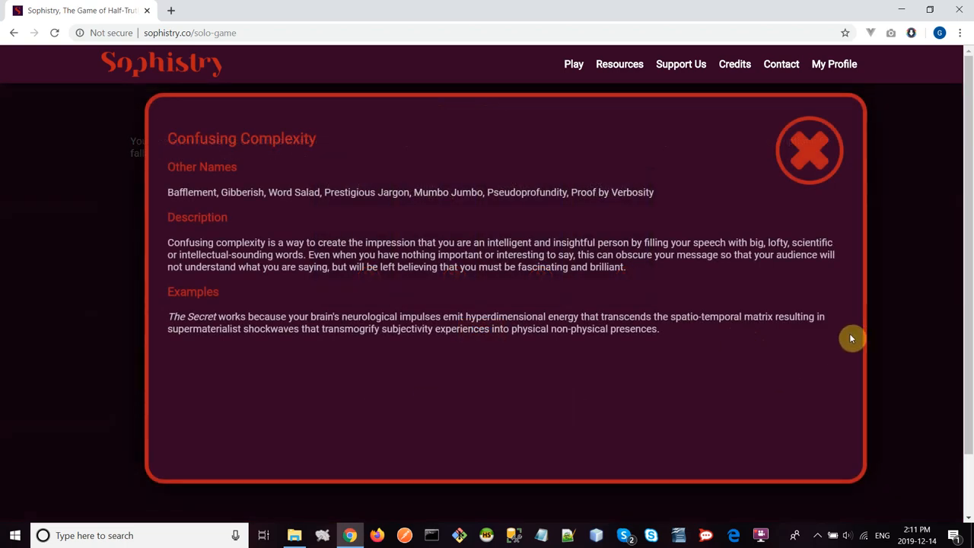
click(809, 149)
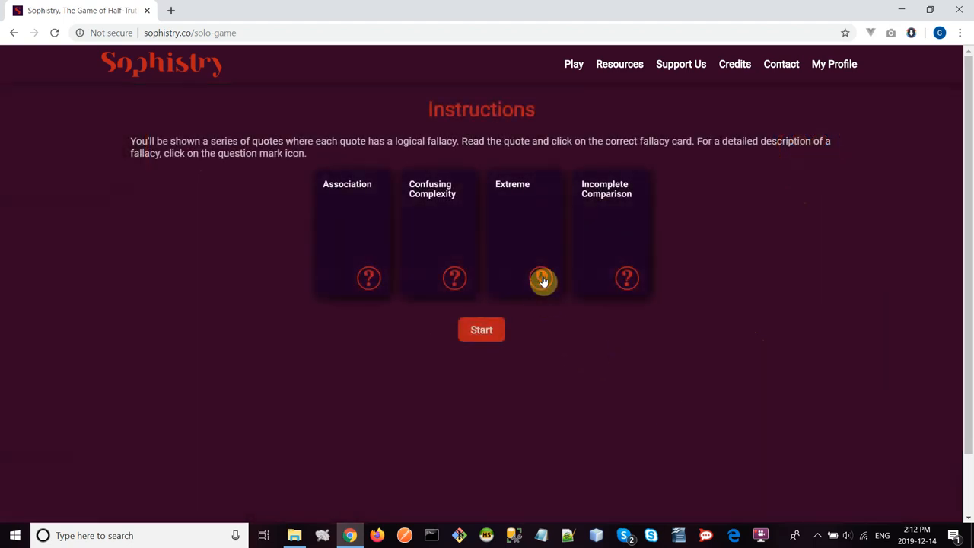
click(543, 278)
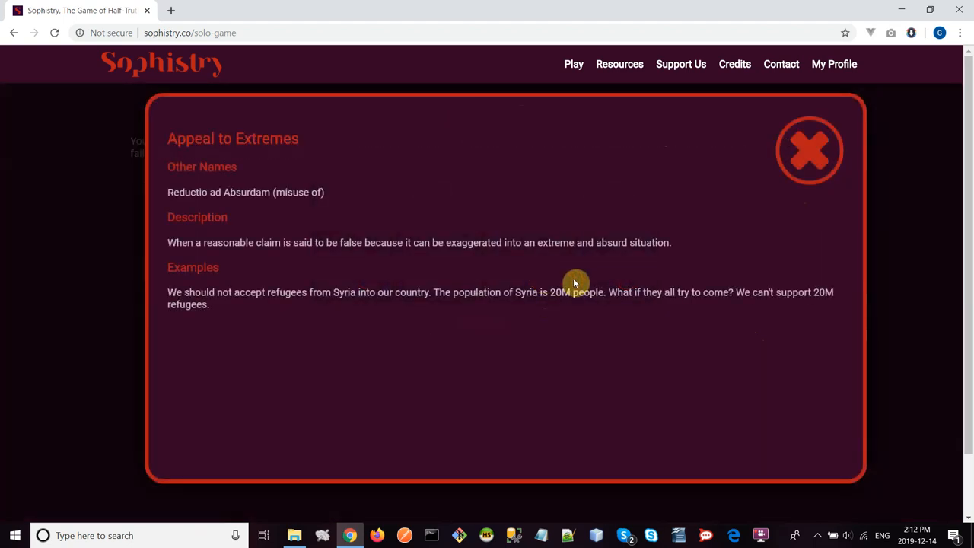
mouse_move(700, 361)
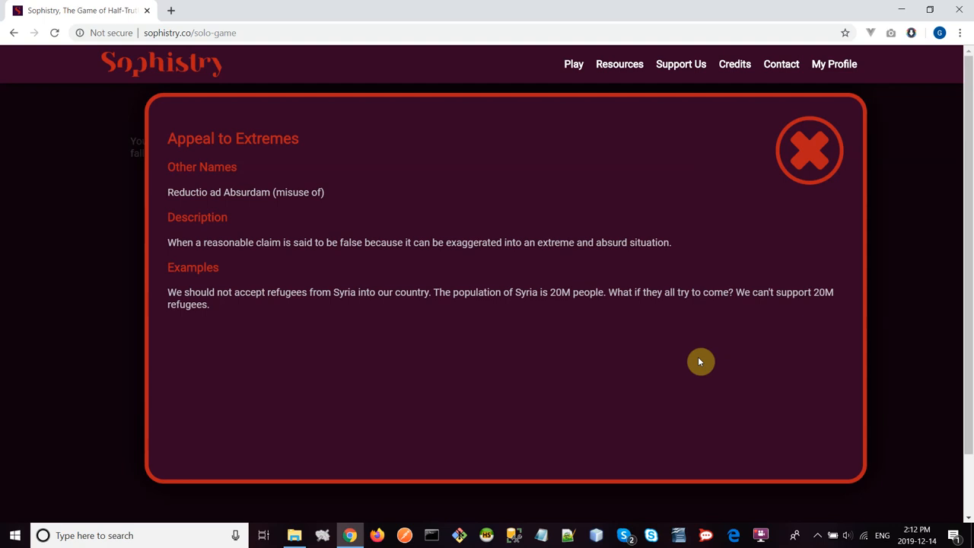
mouse_move(449, 406)
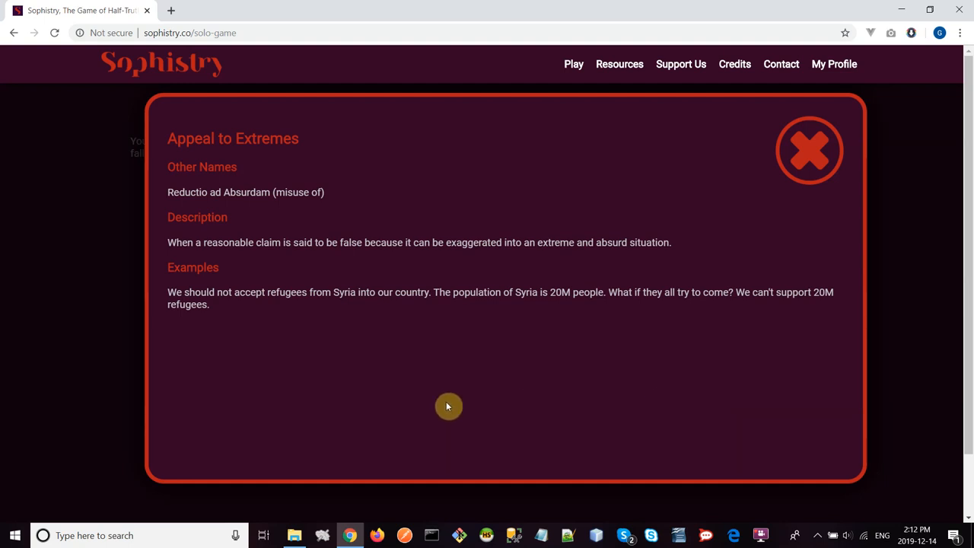
mouse_move(301, 313)
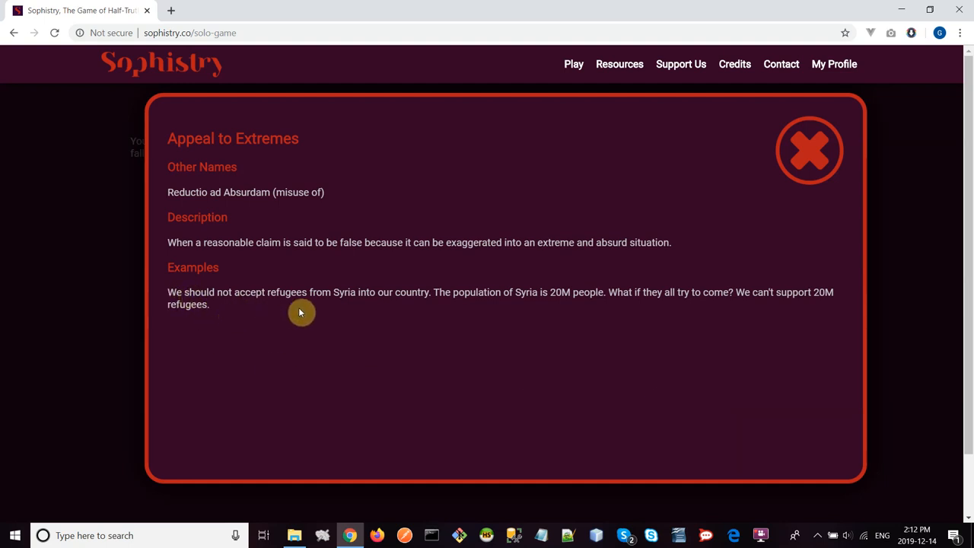
mouse_move(450, 312)
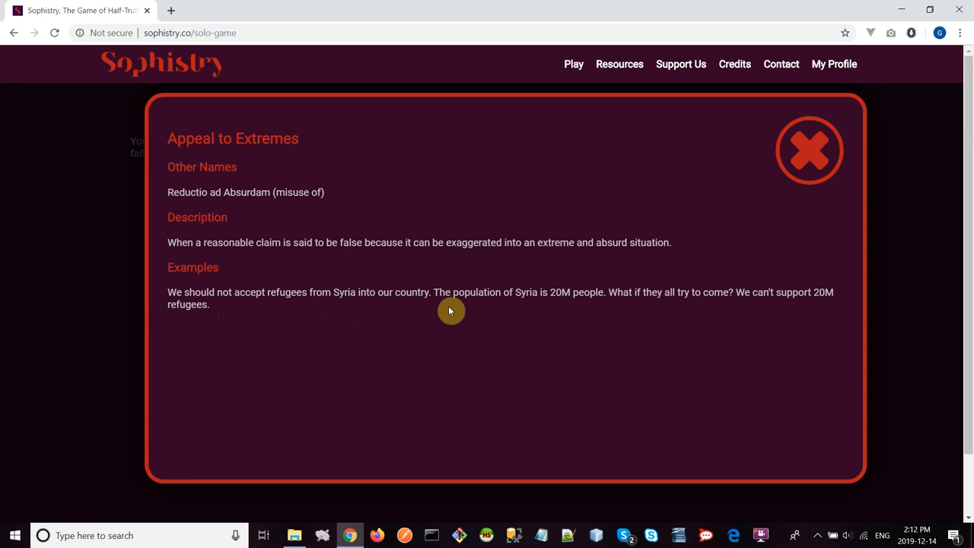
mouse_move(607, 309)
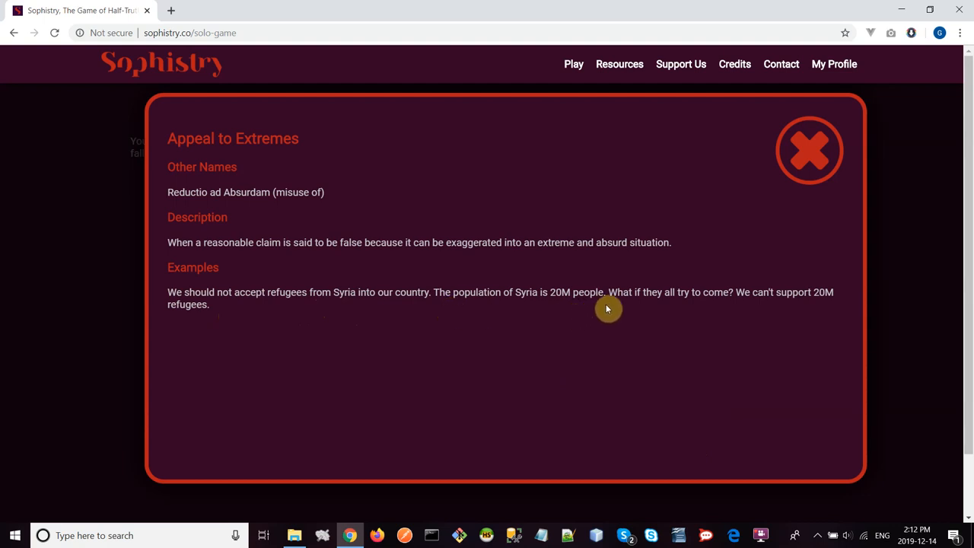
mouse_move(843, 313)
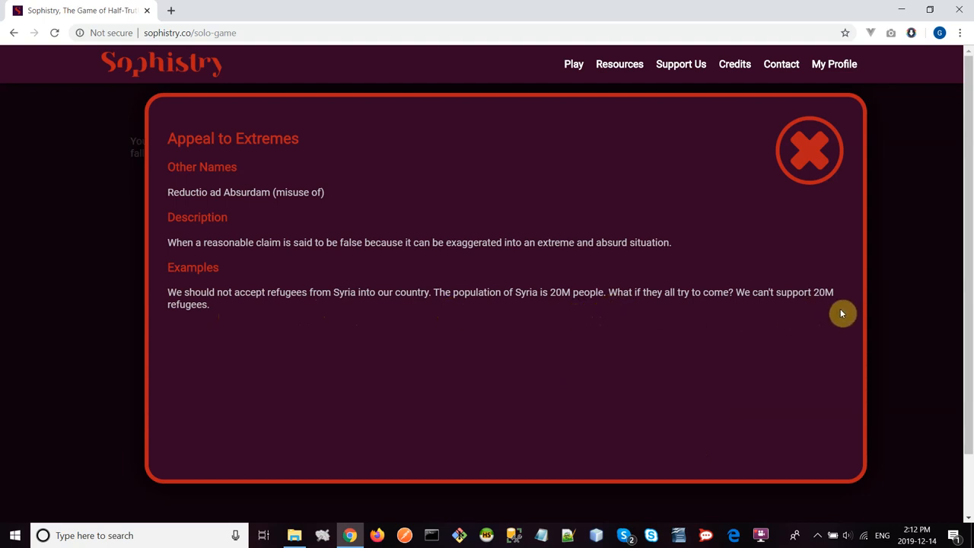
mouse_move(252, 324)
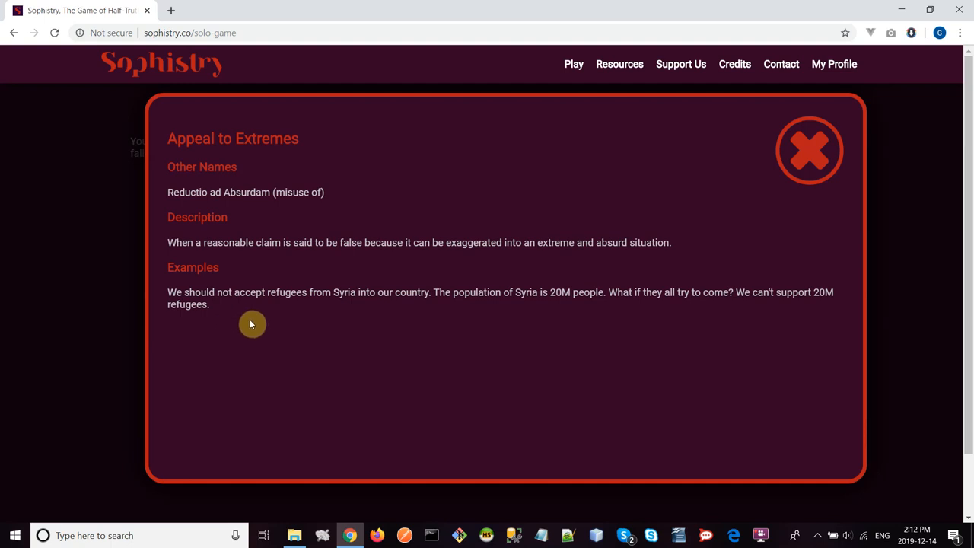
mouse_move(259, 330)
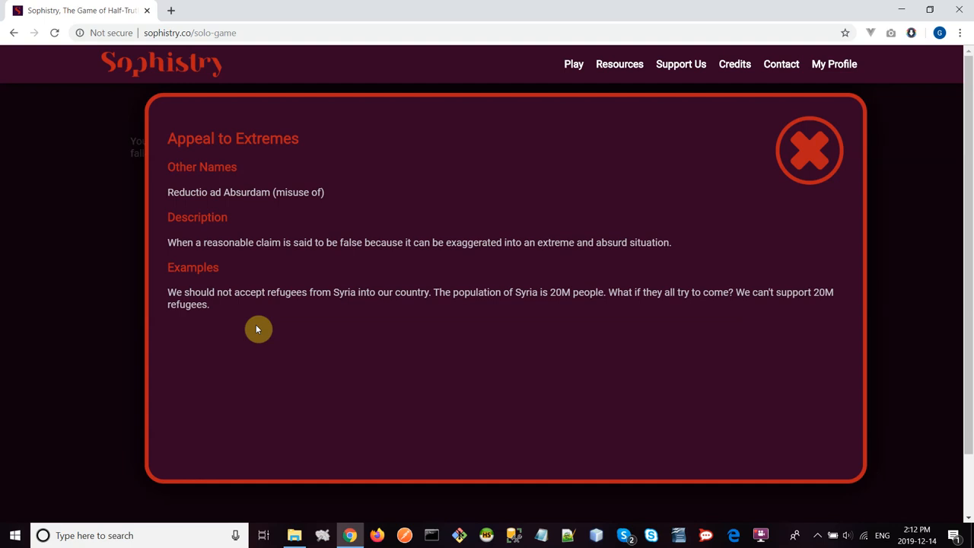
mouse_move(289, 324)
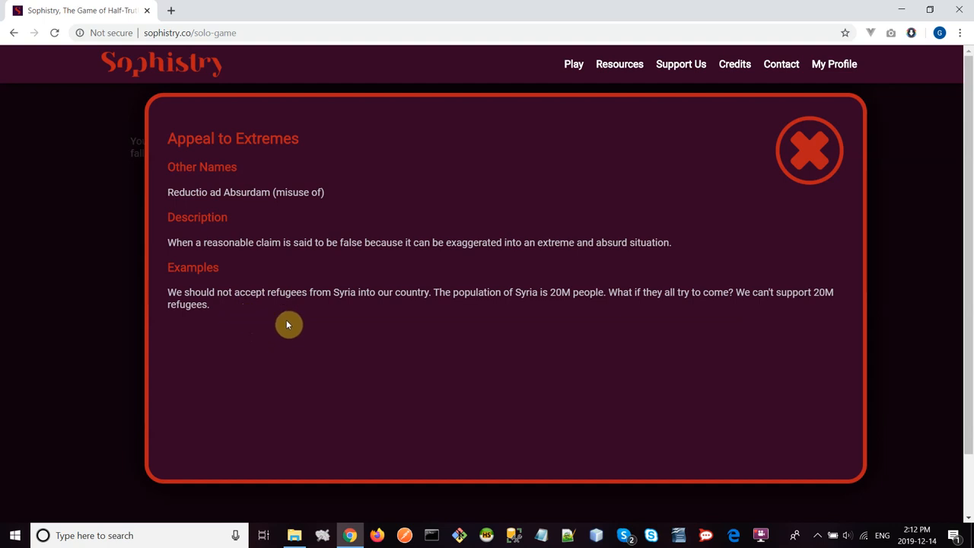
mouse_move(485, 356)
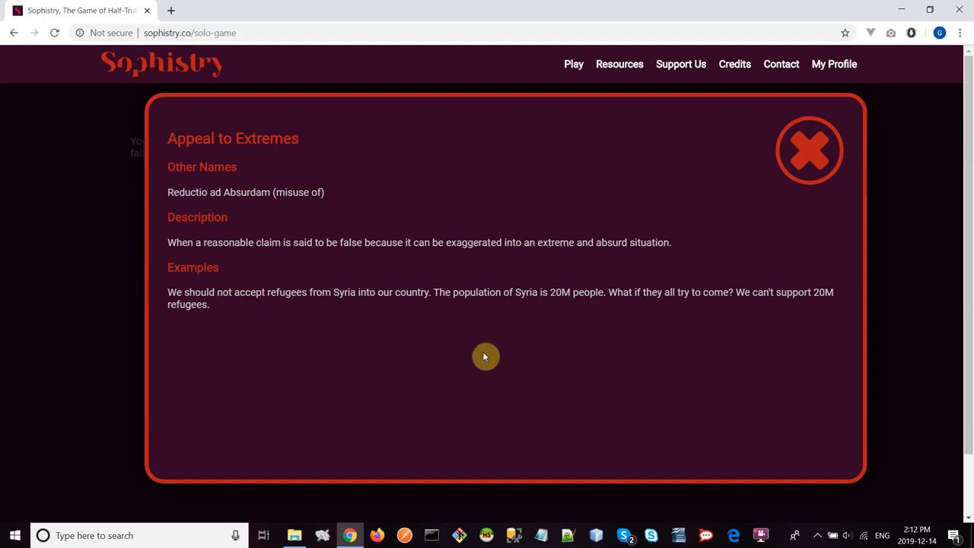
mouse_move(562, 311)
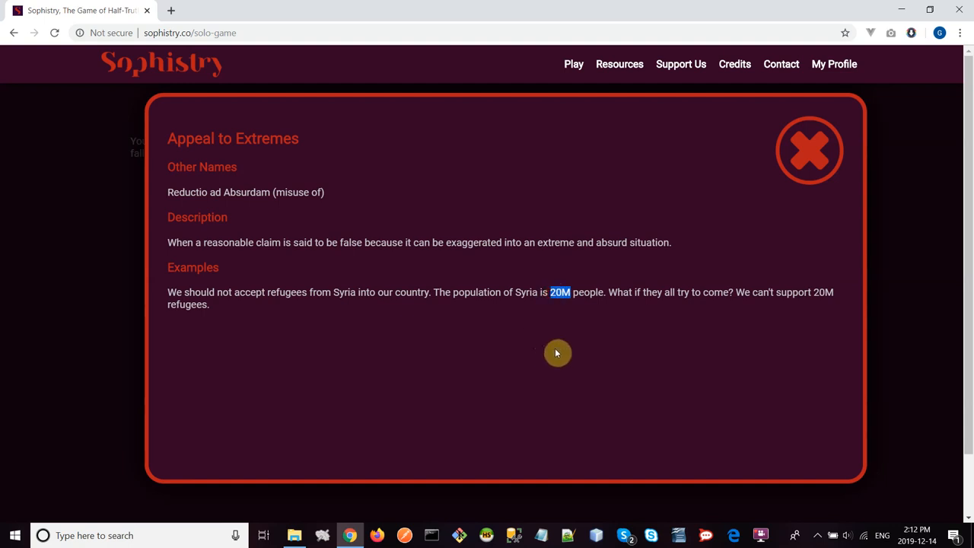
mouse_move(564, 350)
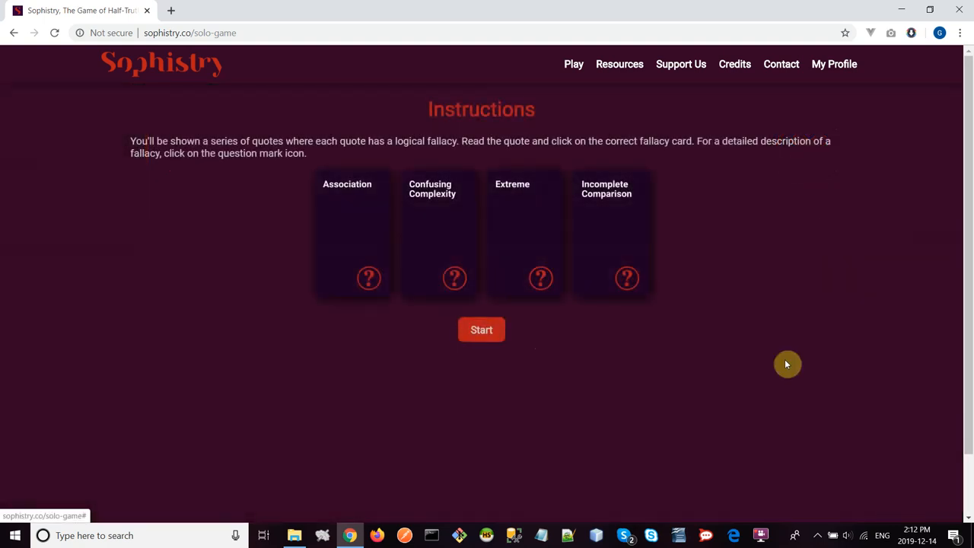
mouse_move(627, 283)
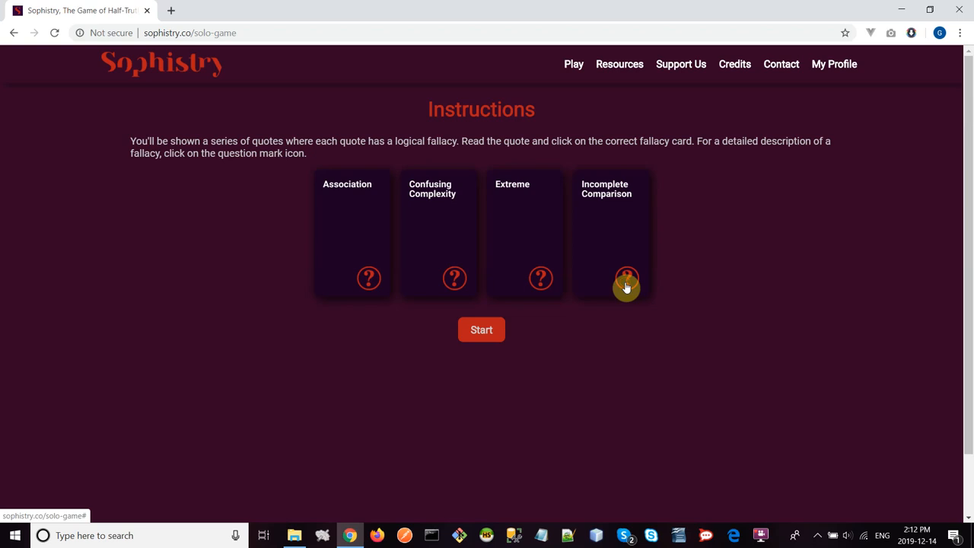
Read the Incomplete Comparison fallacy explanation and close its popup
click(626, 279)
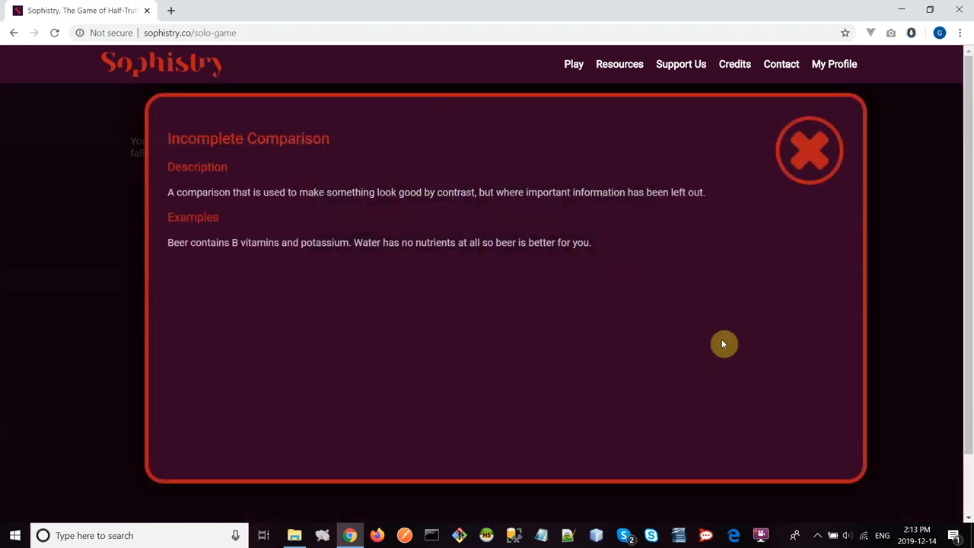
mouse_move(726, 328)
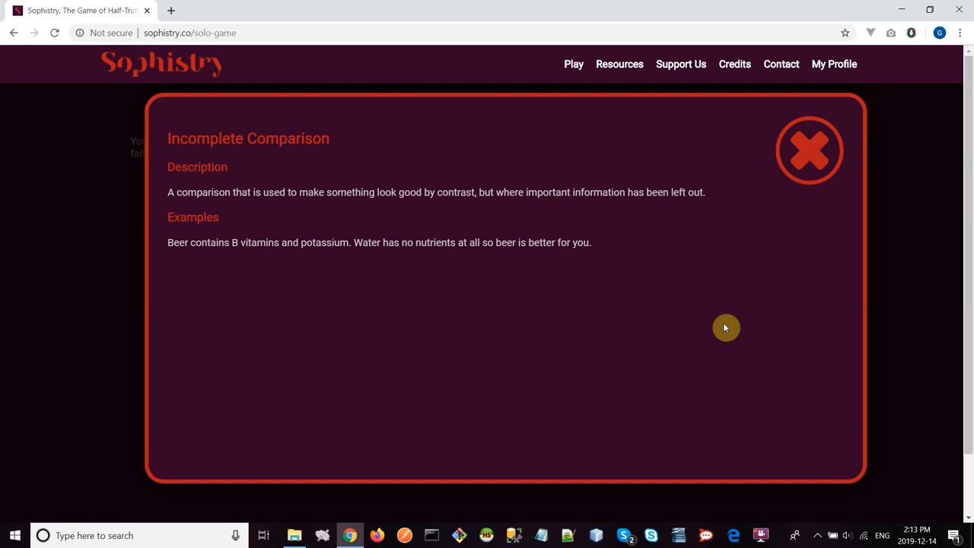
mouse_move(317, 302)
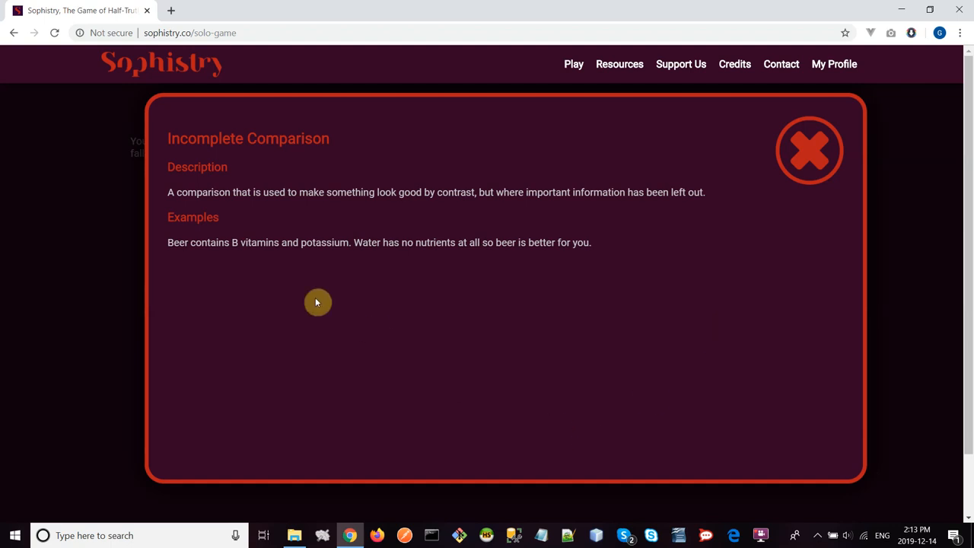
mouse_move(218, 273)
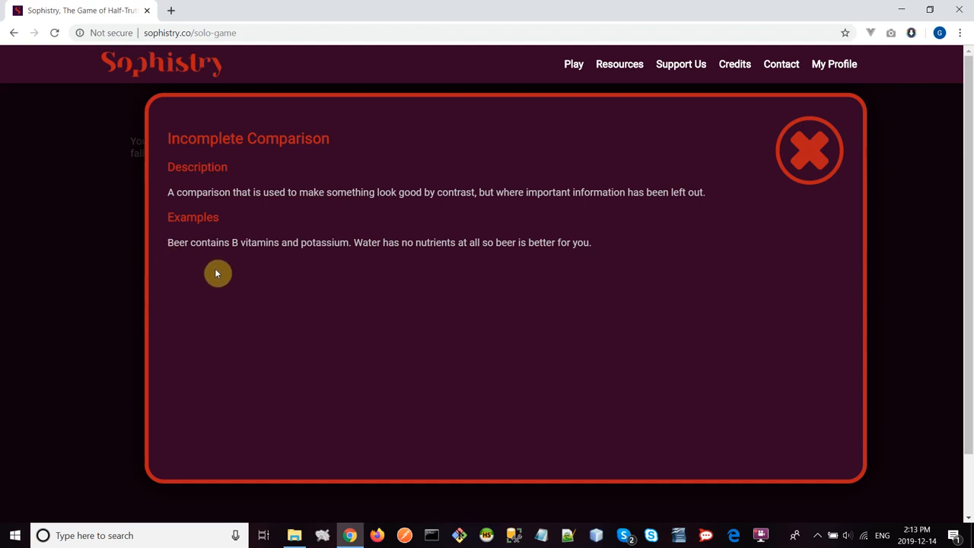
mouse_move(355, 254)
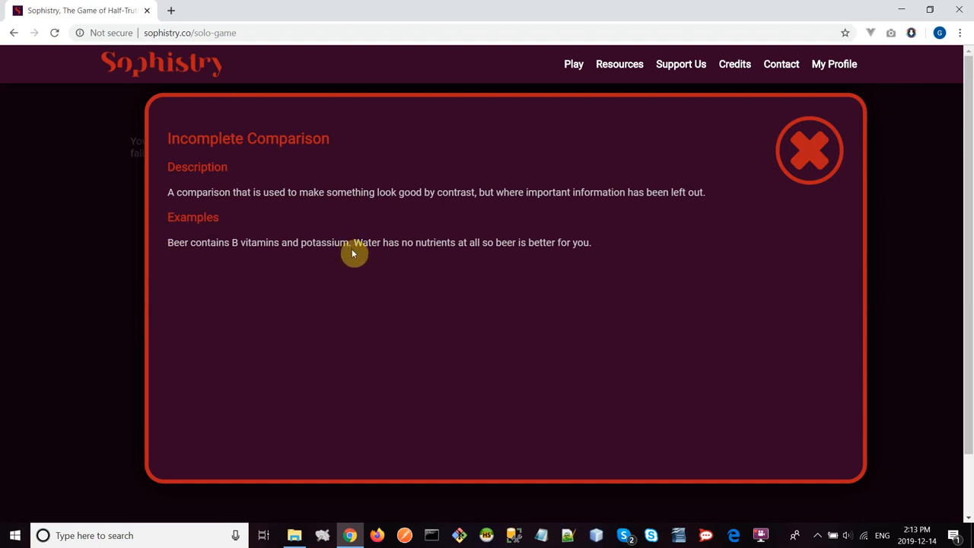
mouse_move(582, 276)
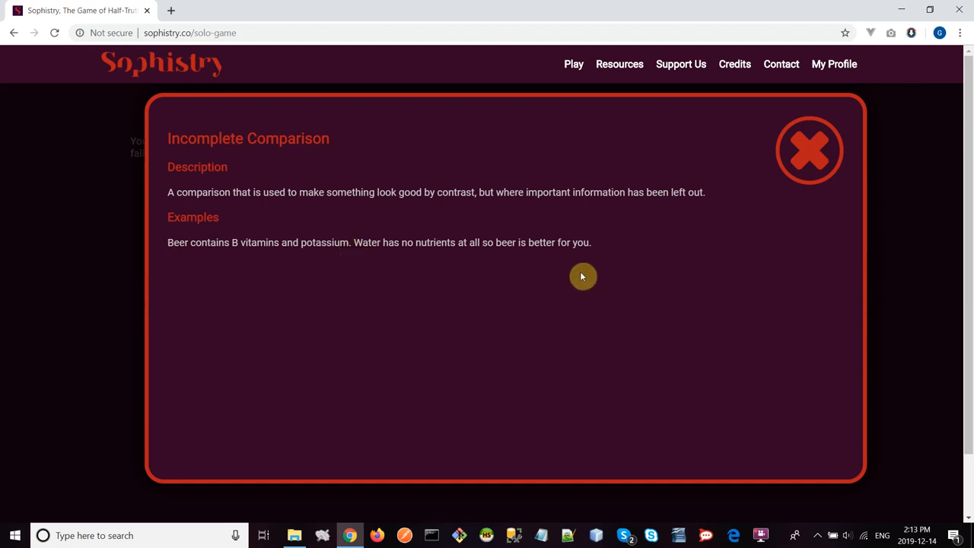
mouse_move(602, 279)
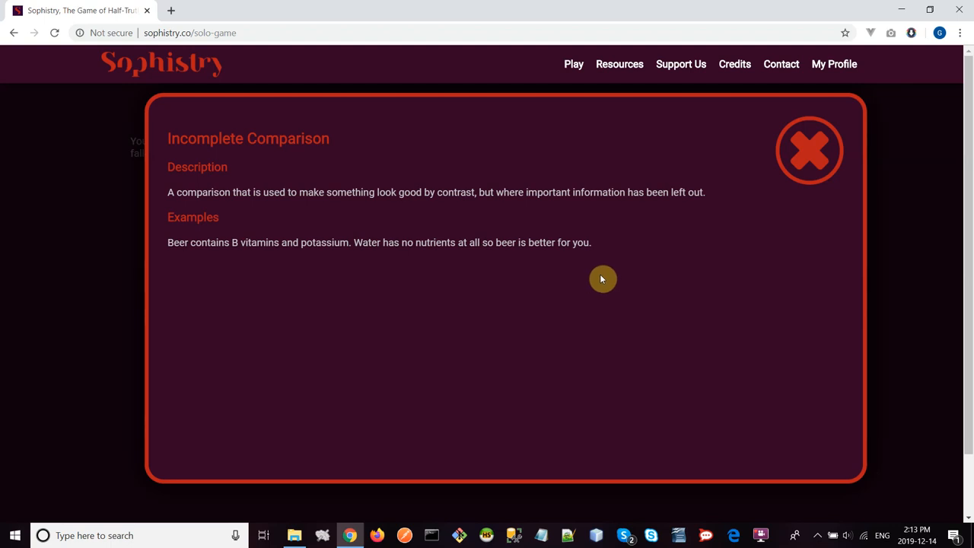
mouse_move(635, 271)
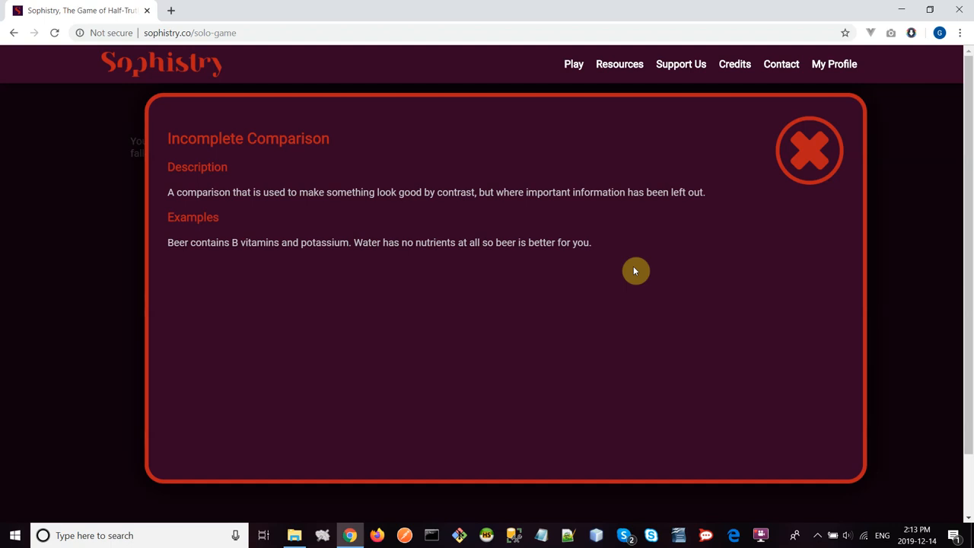
mouse_move(505, 290)
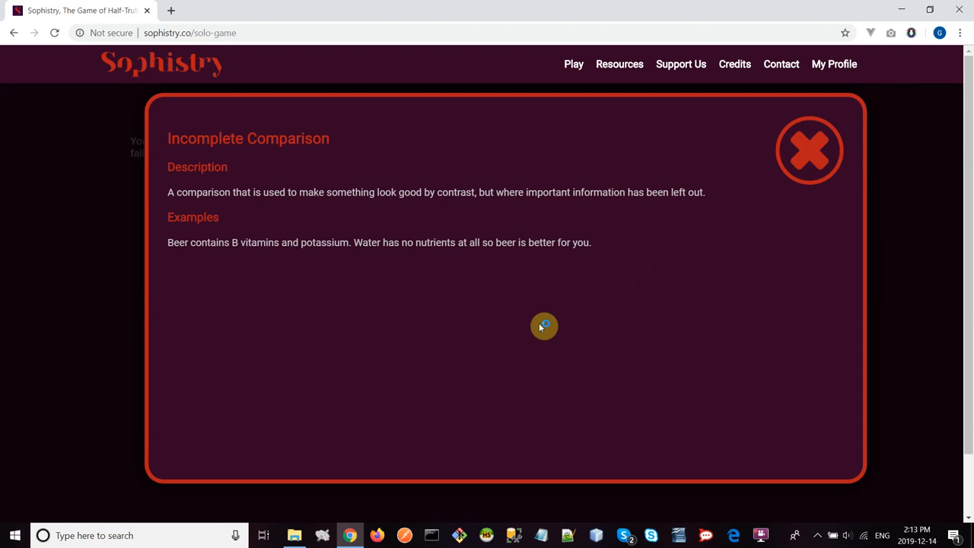
mouse_move(182, 212)
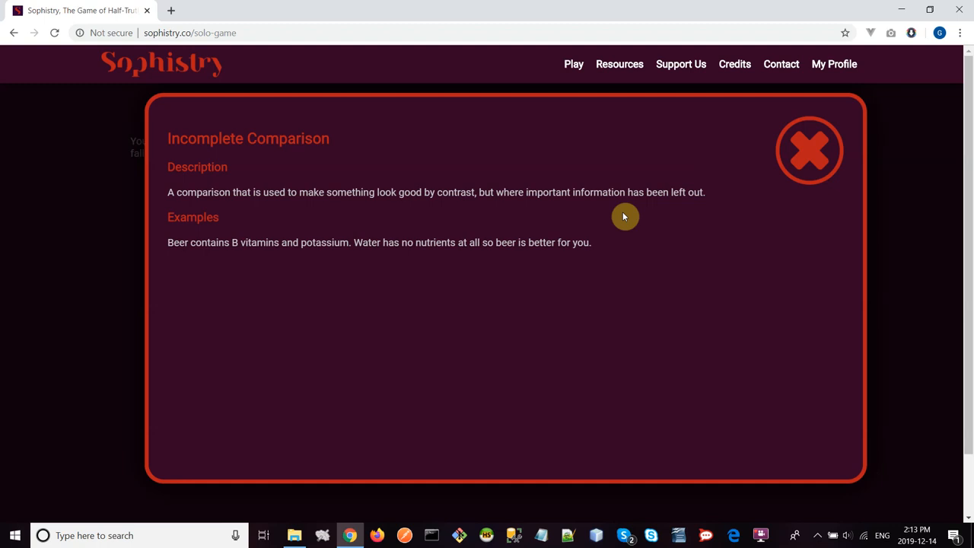
click(809, 149)
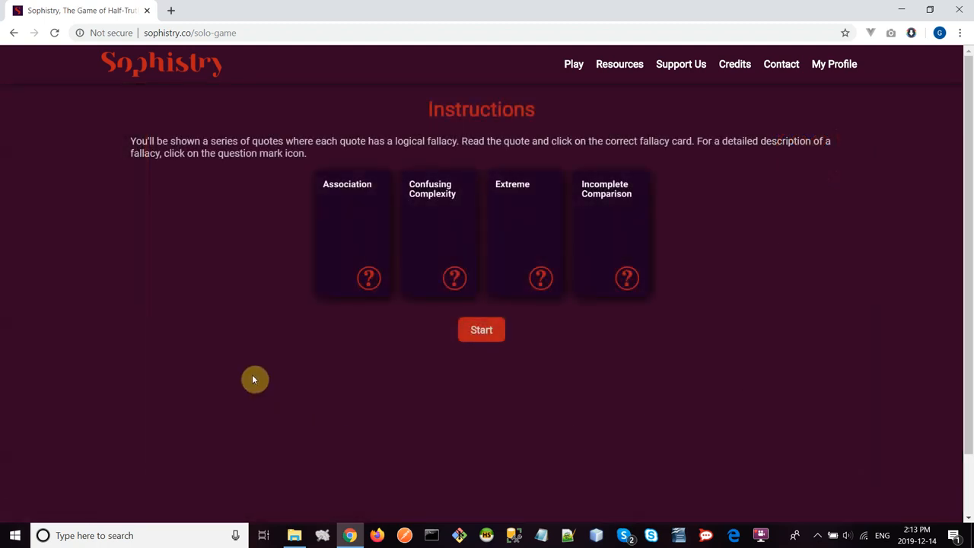
mouse_move(200, 388)
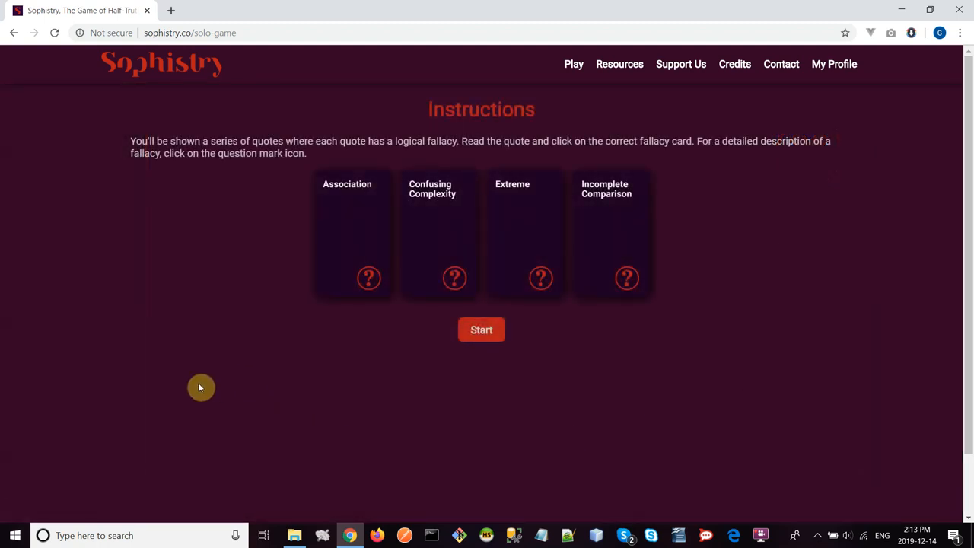
mouse_move(828, 226)
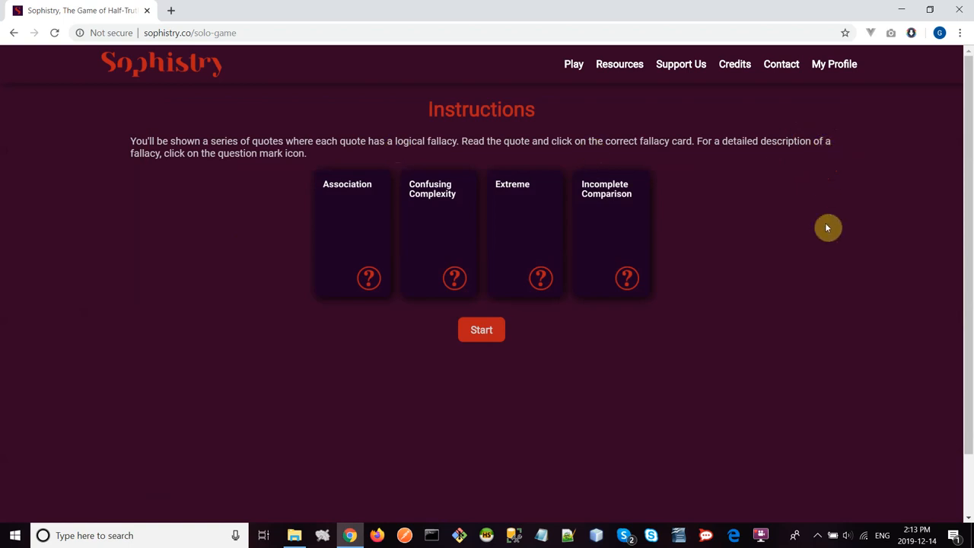
mouse_move(823, 377)
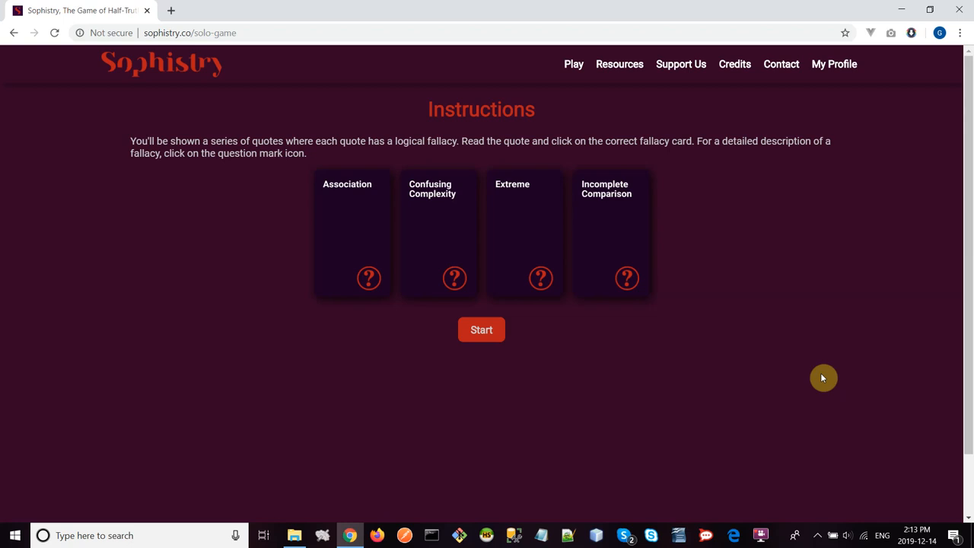
mouse_move(608, 440)
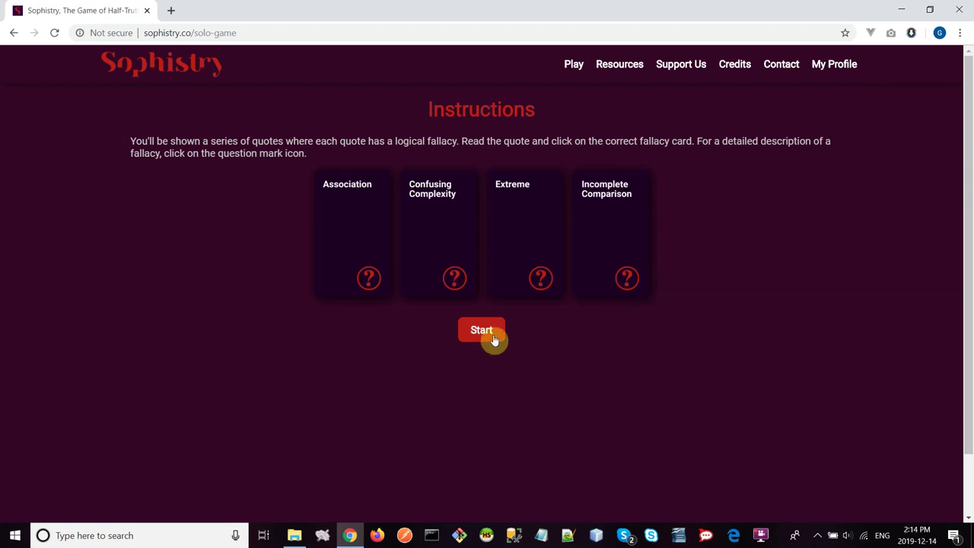
mouse_move(699, 379)
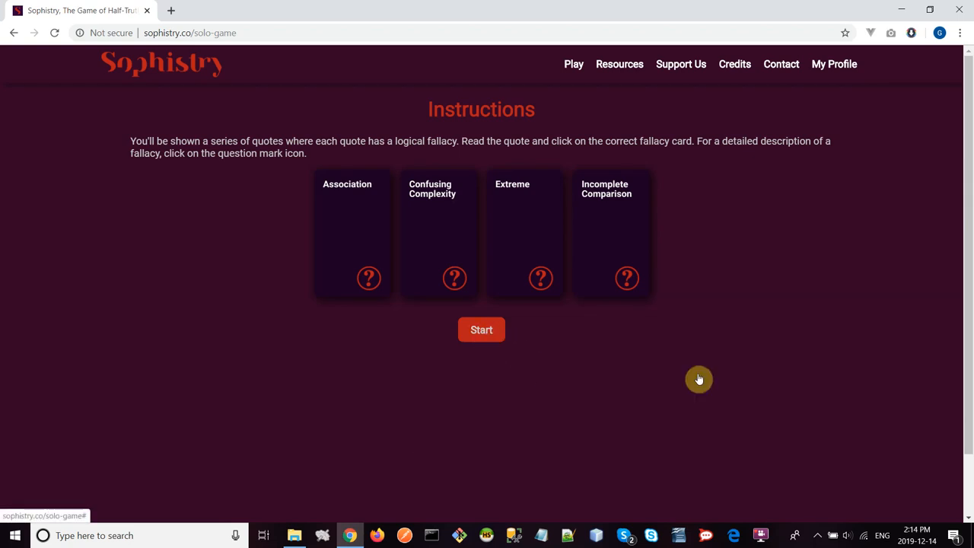
Begin round 1, bringing up the Stephen Colbert quote
click(481, 329)
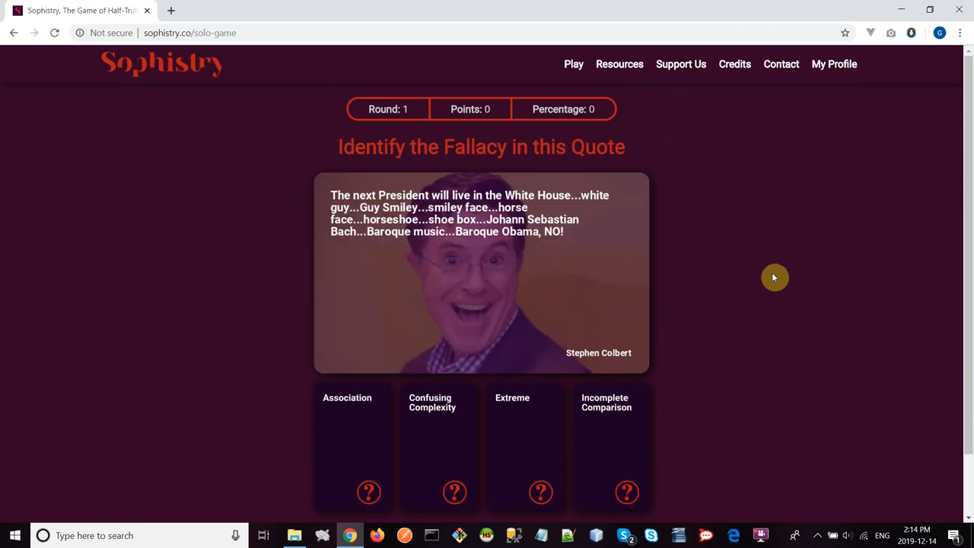
mouse_move(774, 268)
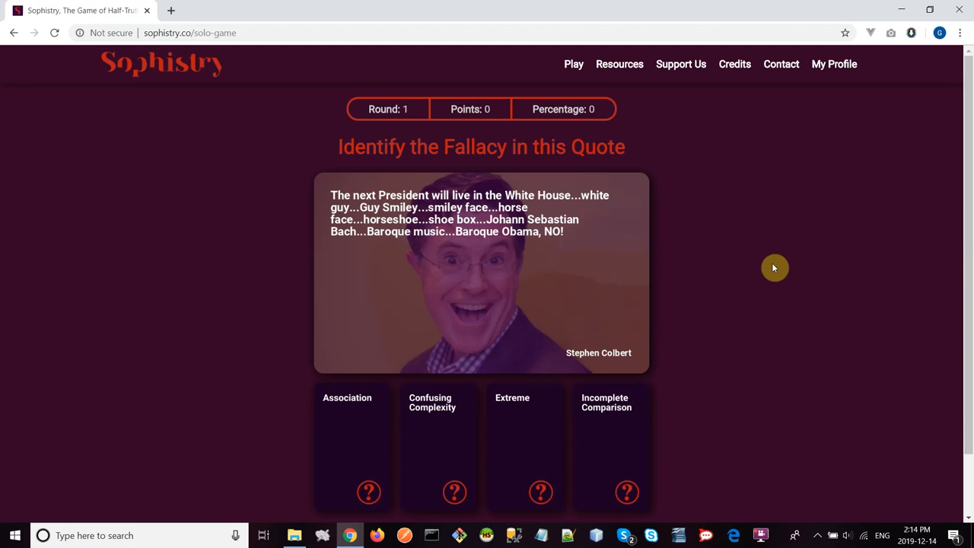
mouse_move(346, 292)
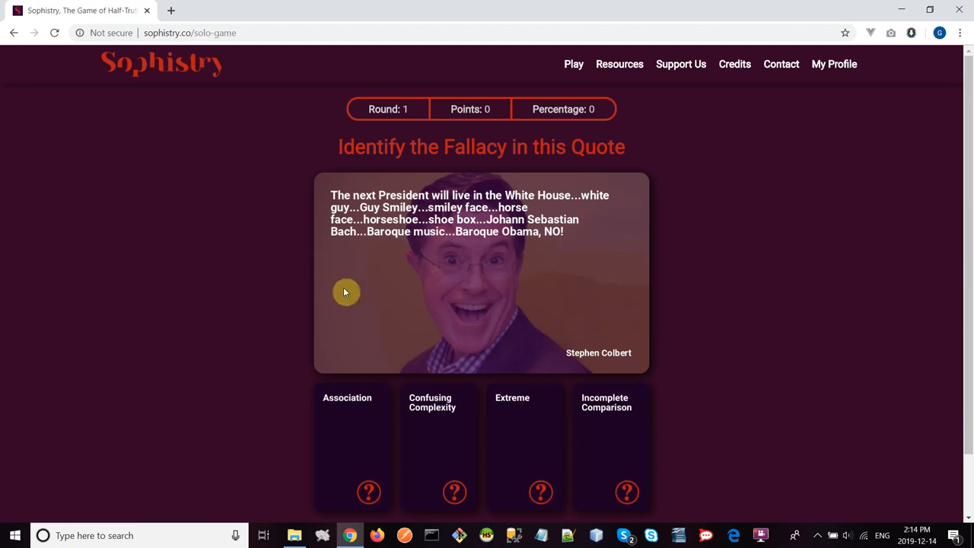
mouse_move(606, 231)
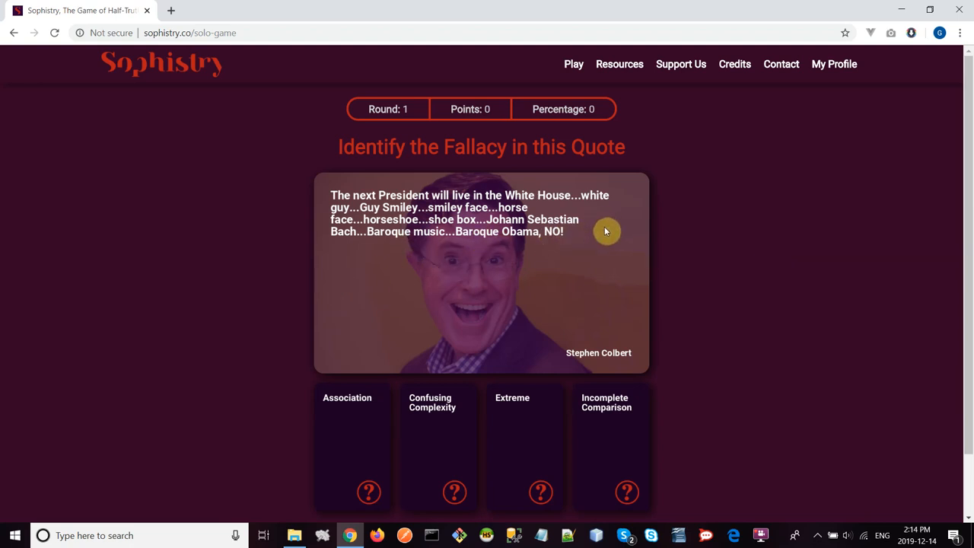
mouse_move(506, 249)
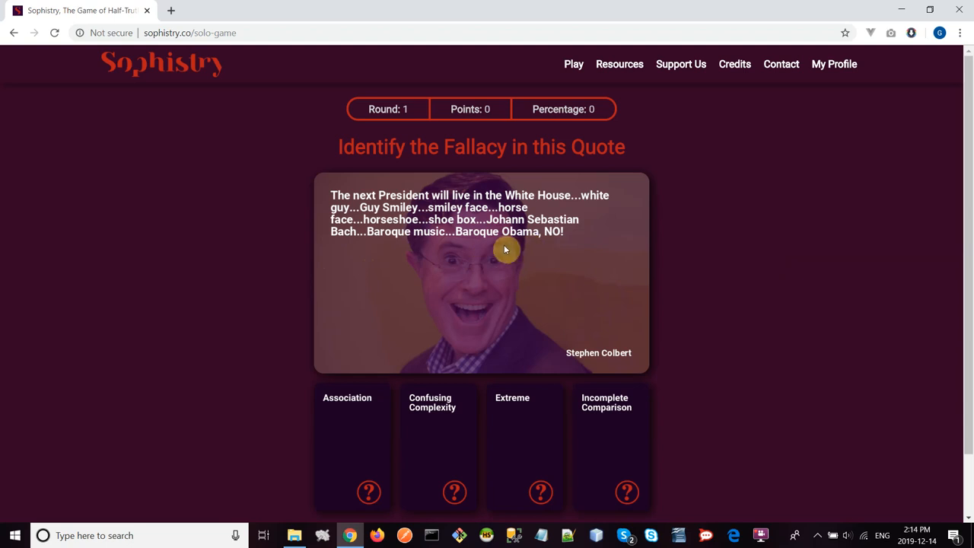
mouse_move(670, 295)
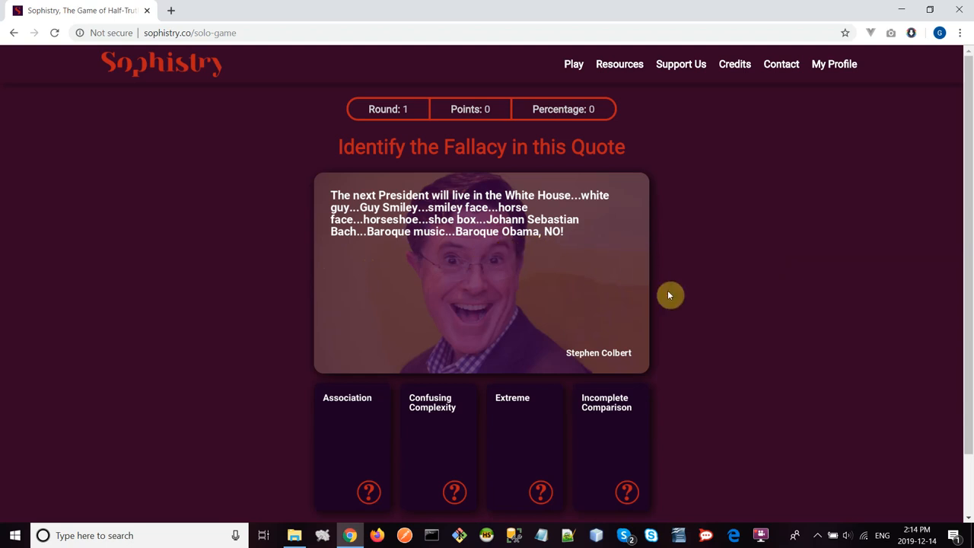
mouse_move(689, 175)
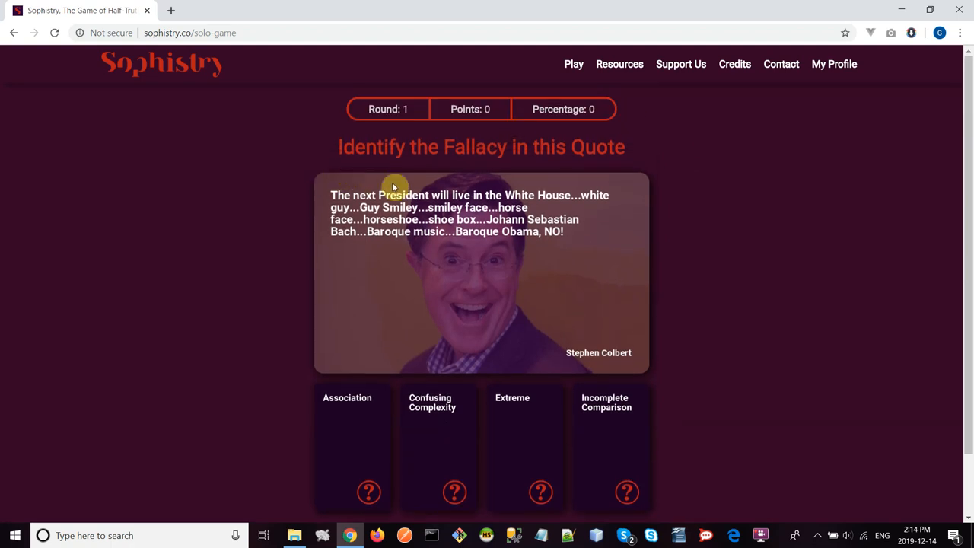
mouse_move(485, 216)
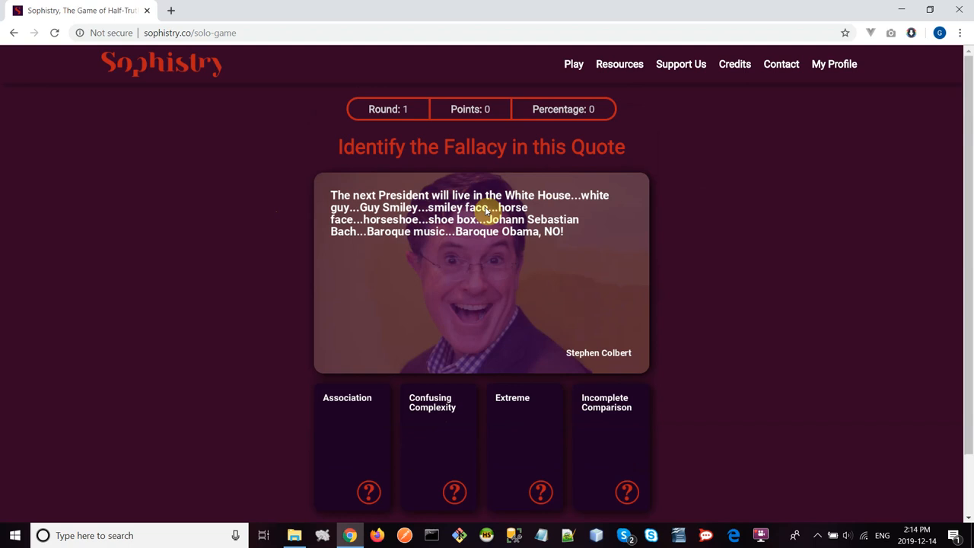
mouse_move(289, 392)
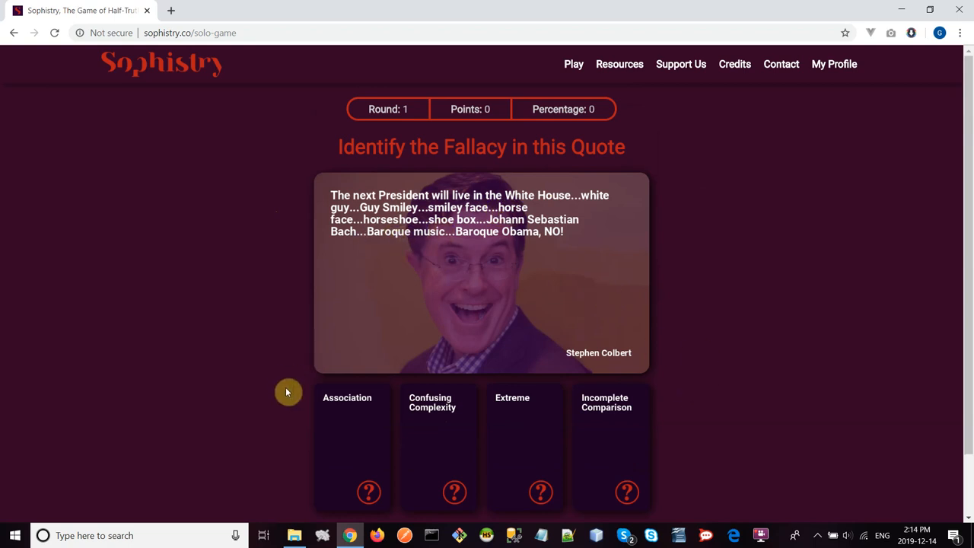
mouse_move(357, 411)
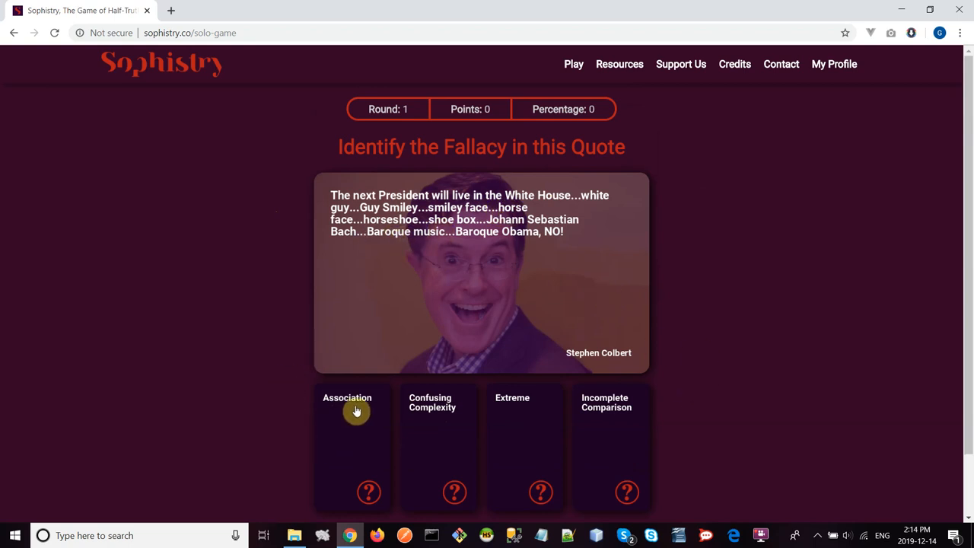
Answer Association for the Colbert quote and continue to round 2
click(355, 409)
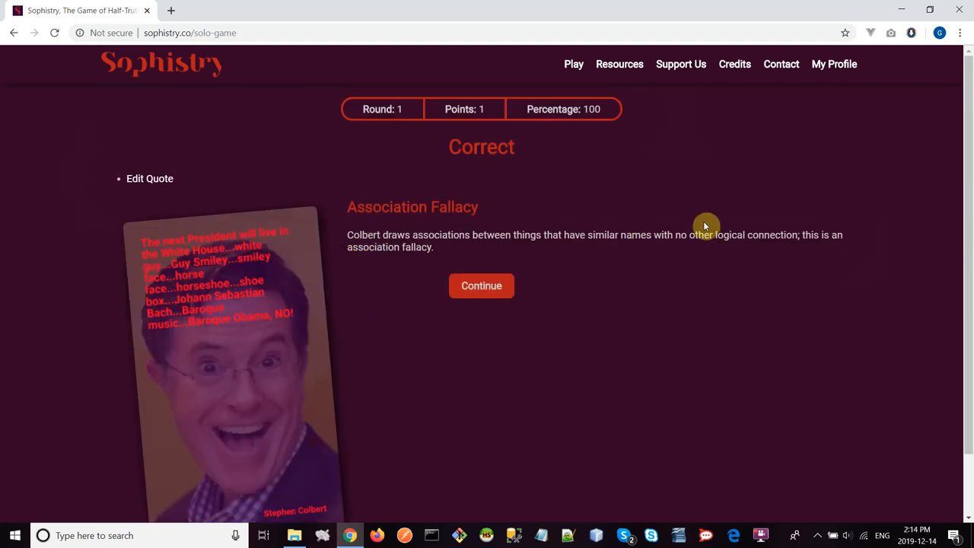
mouse_move(472, 255)
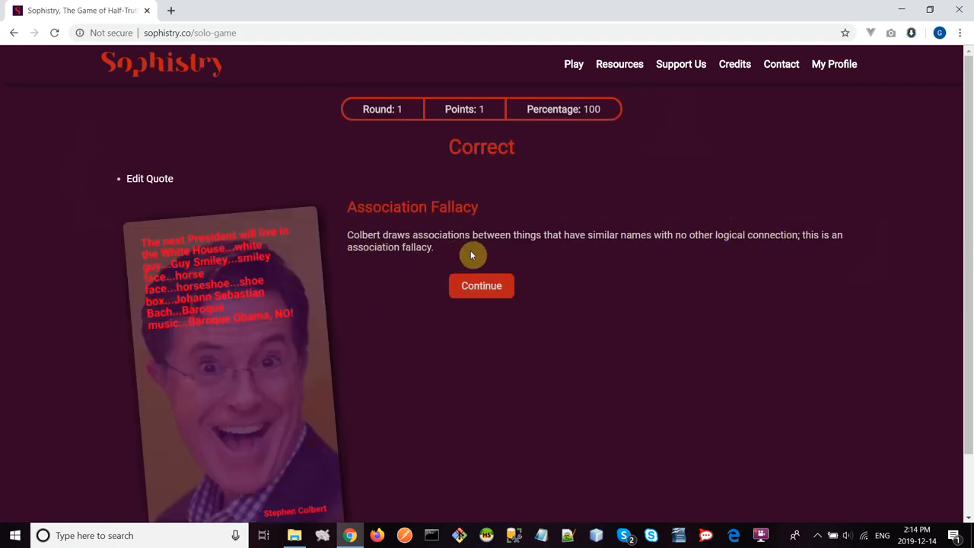
click(481, 285)
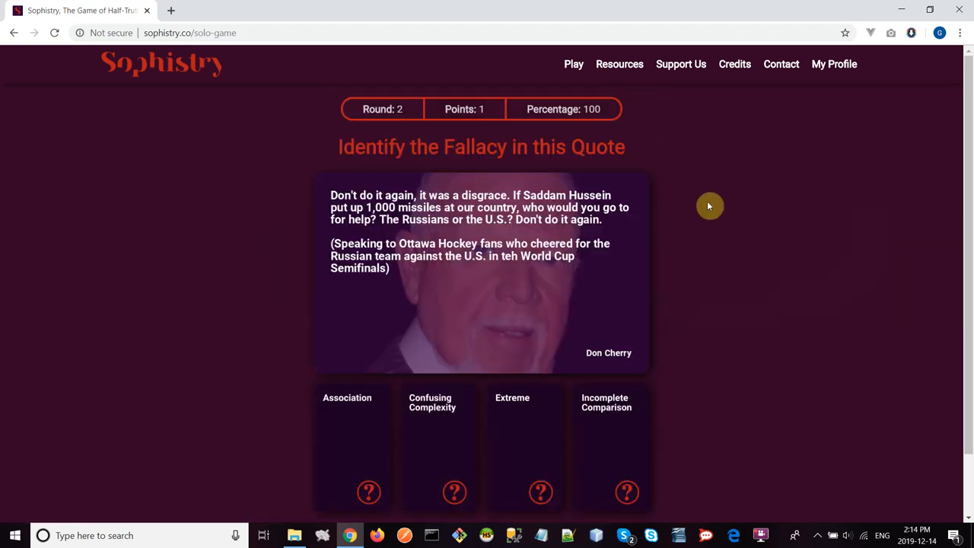
mouse_move(708, 212)
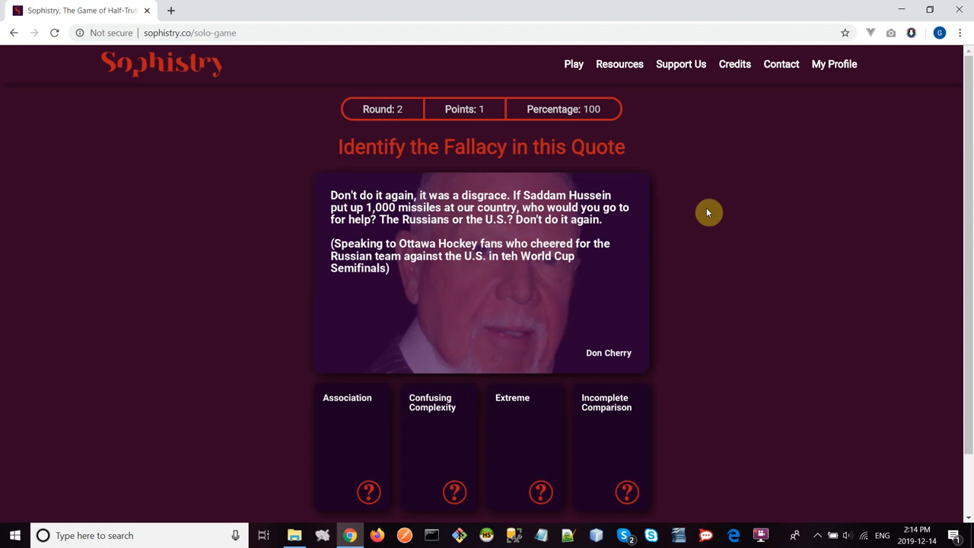
mouse_move(661, 278)
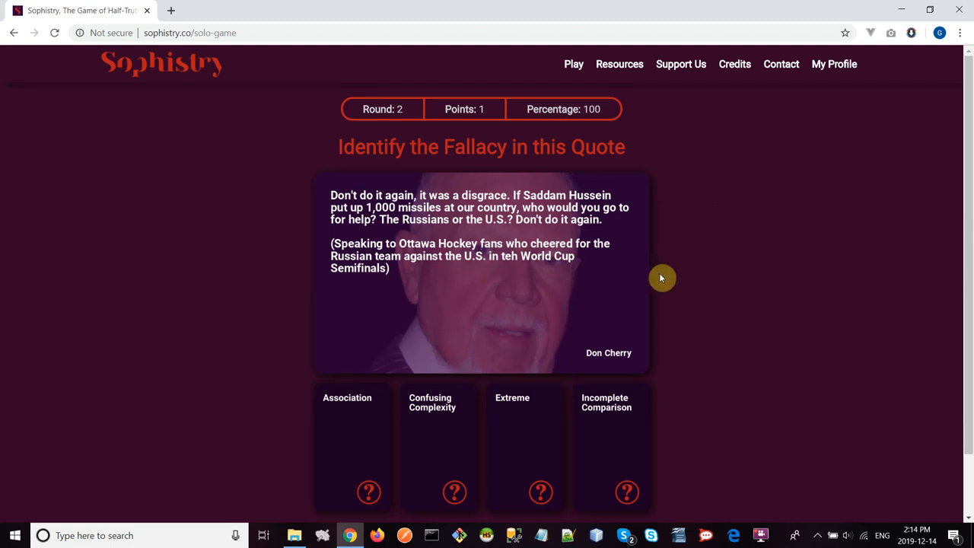
mouse_move(667, 271)
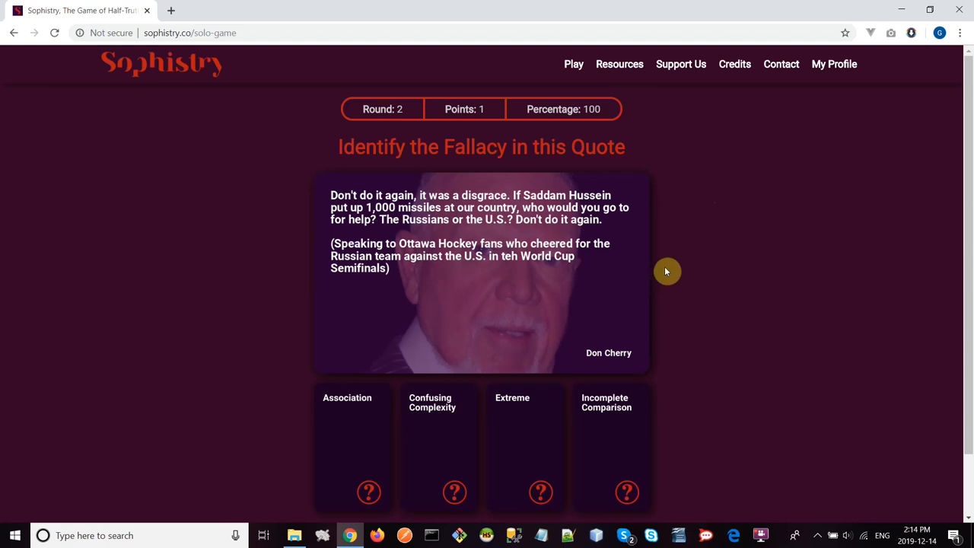
mouse_move(687, 274)
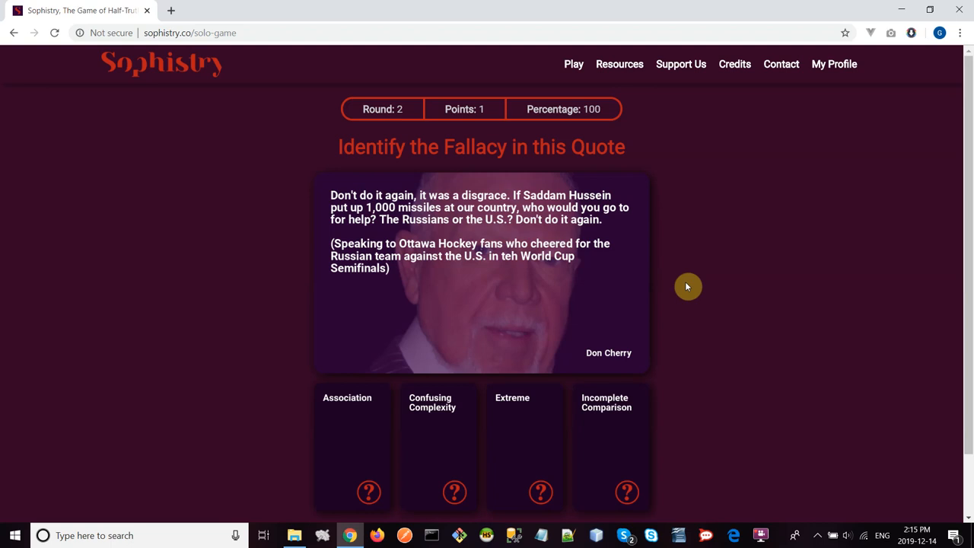
mouse_move(629, 309)
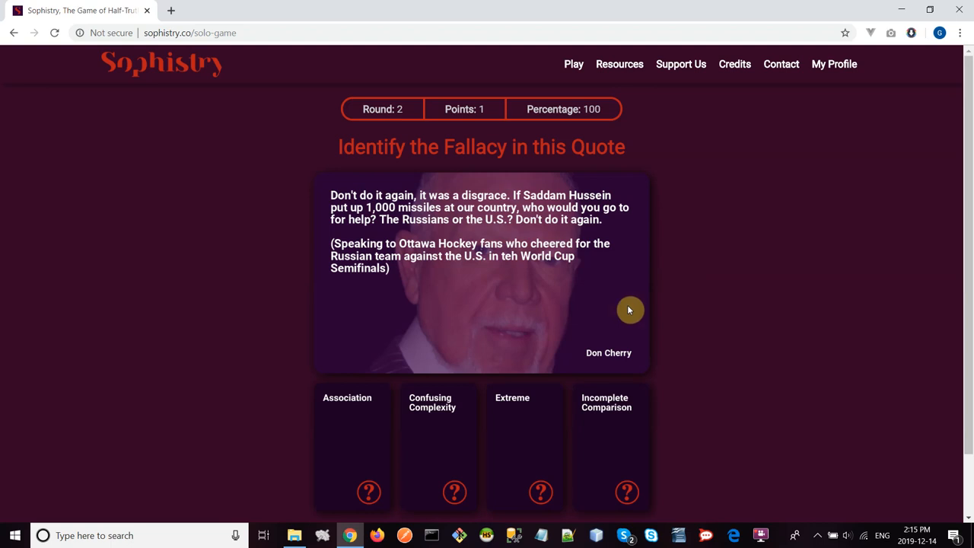
mouse_move(663, 303)
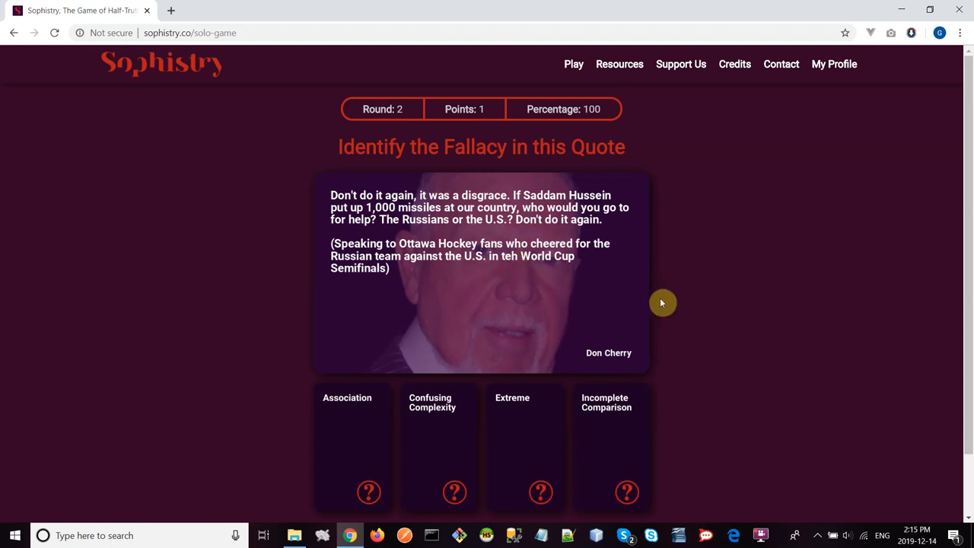
mouse_move(661, 287)
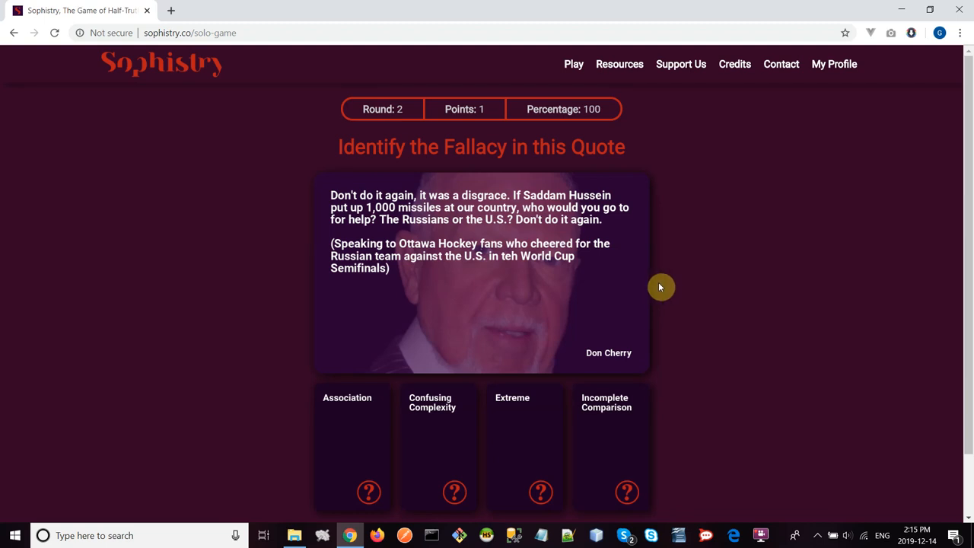
mouse_move(703, 313)
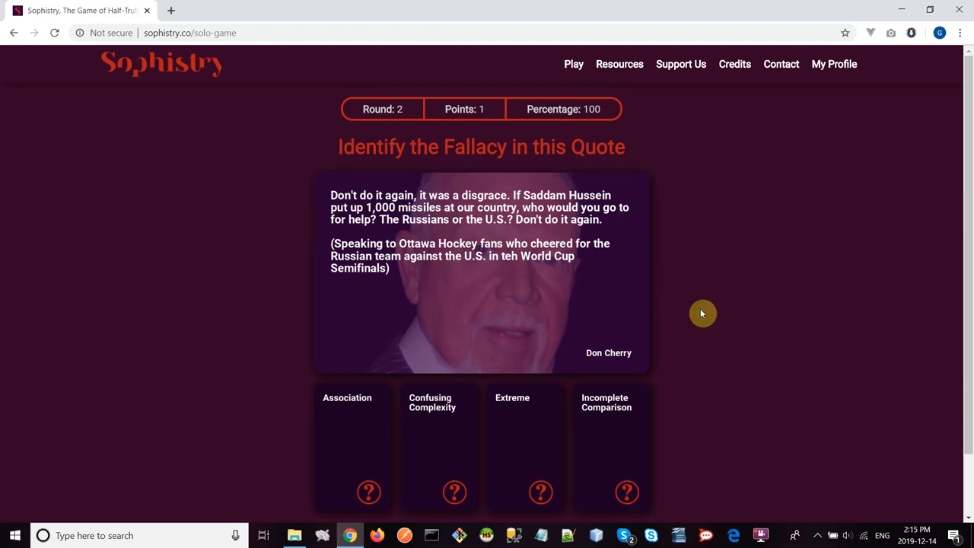
mouse_move(714, 367)
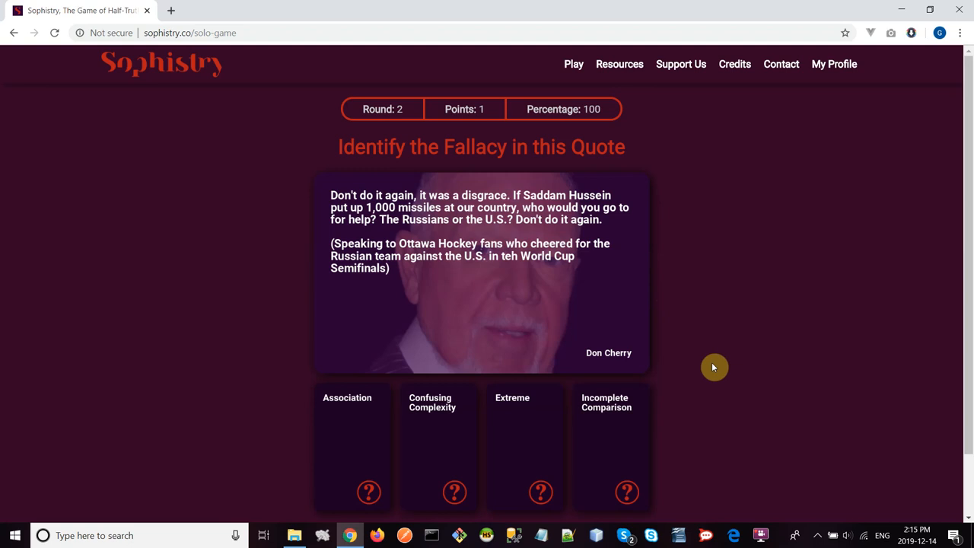
mouse_move(698, 381)
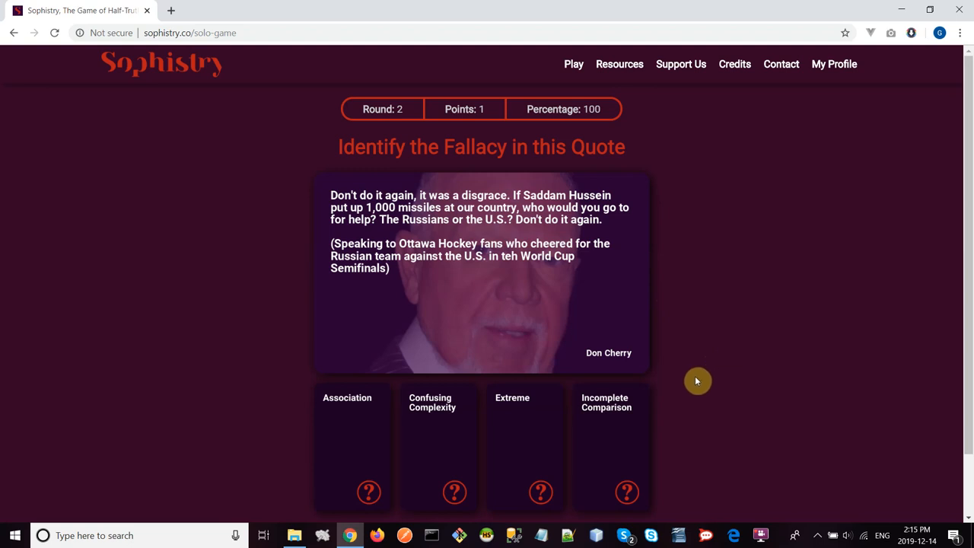
mouse_move(535, 376)
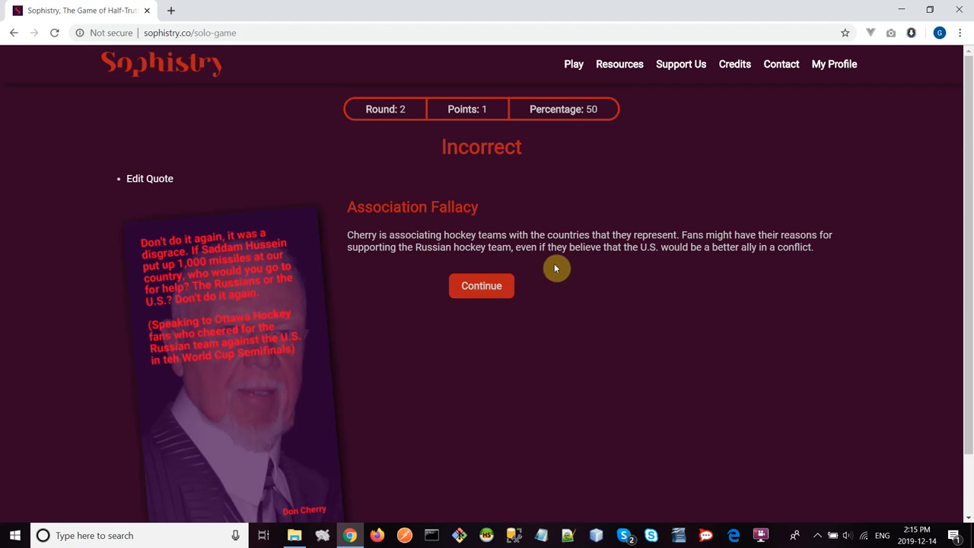
mouse_move(577, 283)
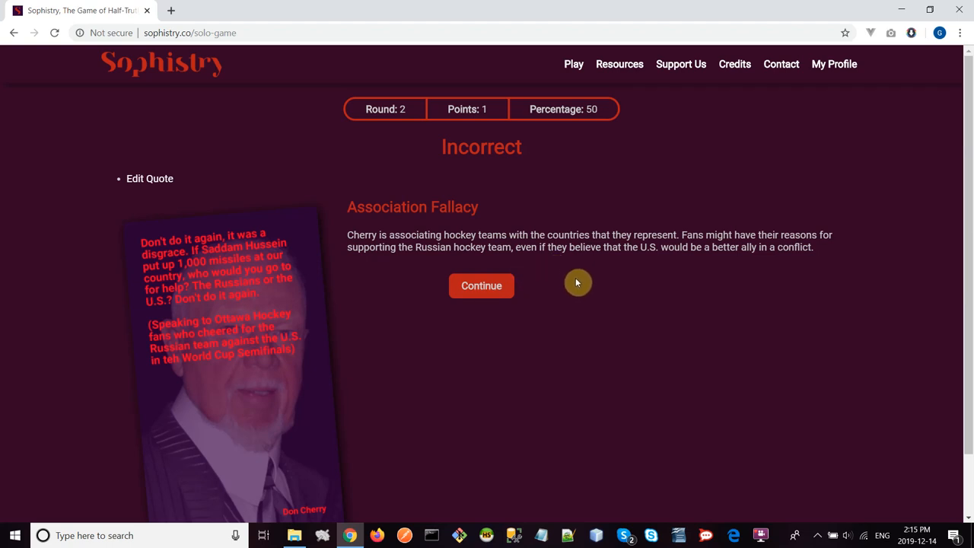
mouse_move(580, 290)
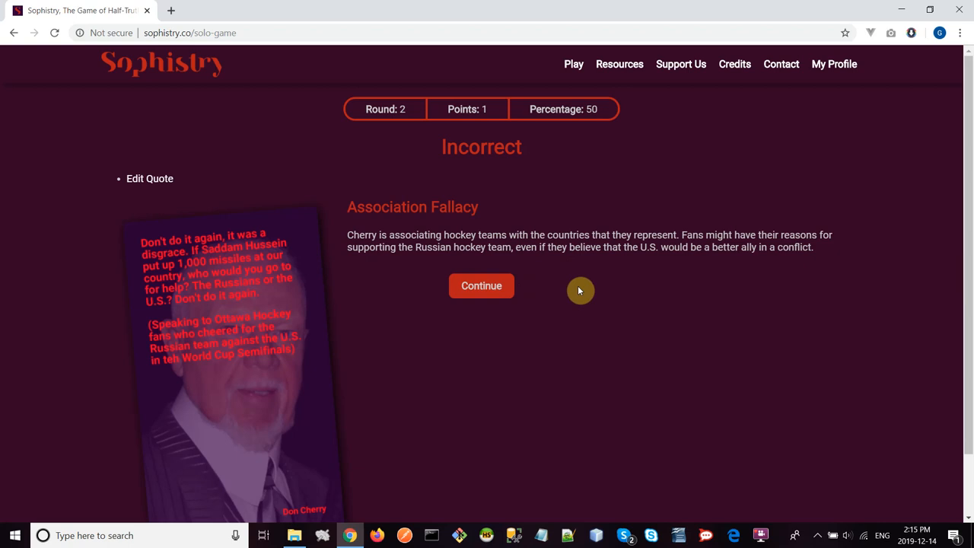
mouse_move(597, 287)
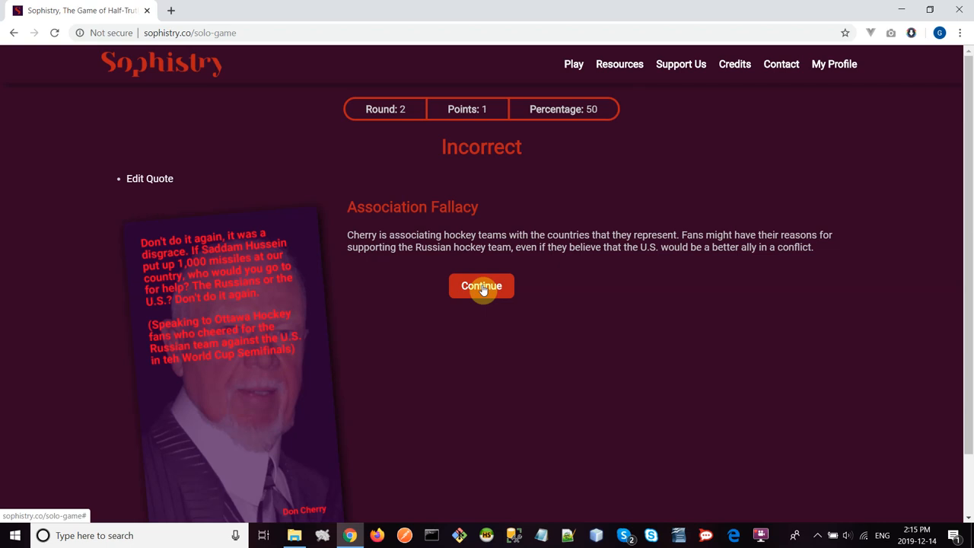
Continue past the round 2 Incorrect explanation to the Deepak Chopra quote
click(481, 285)
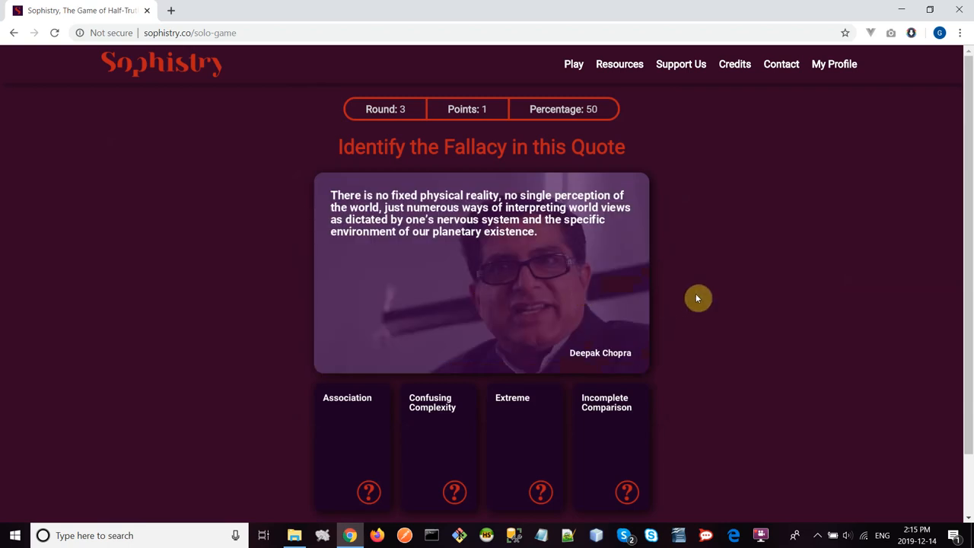
mouse_move(694, 330)
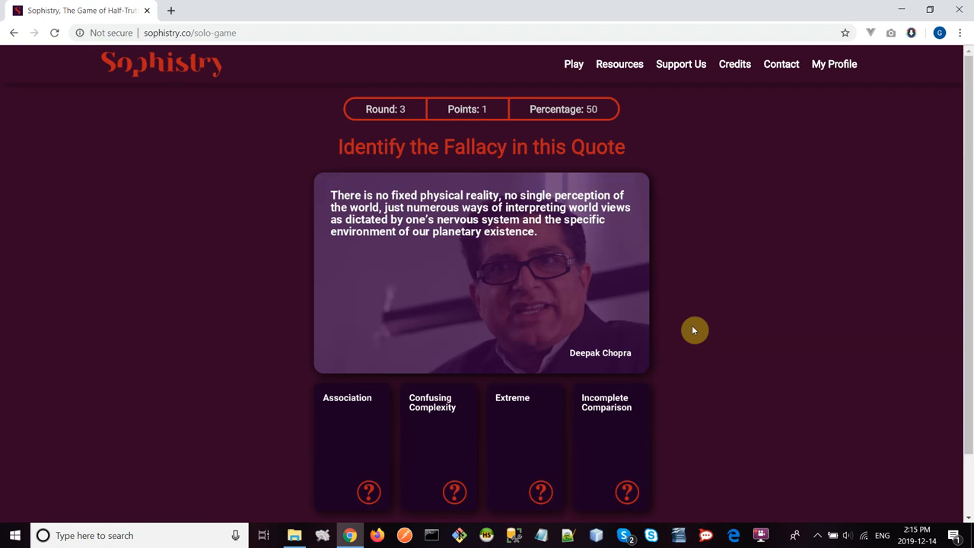
mouse_move(736, 311)
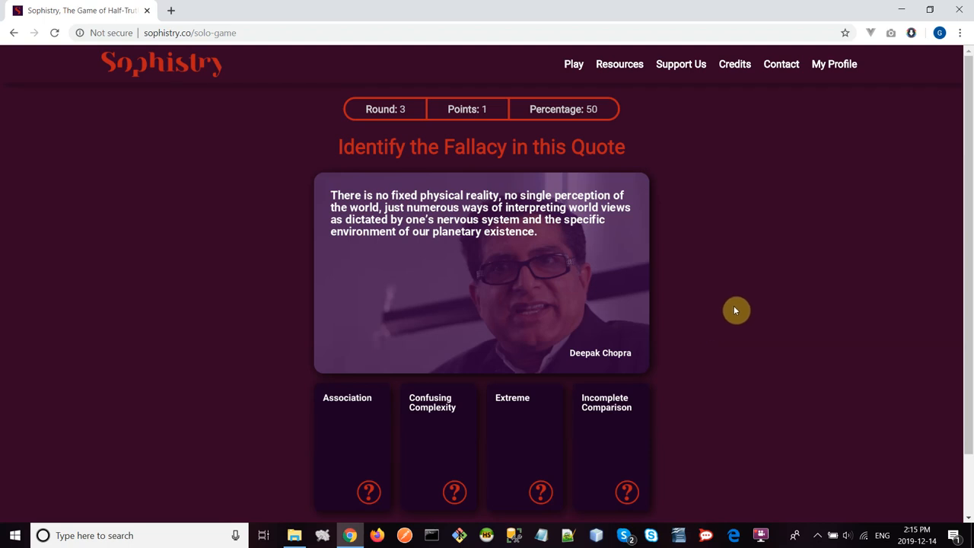
mouse_move(711, 319)
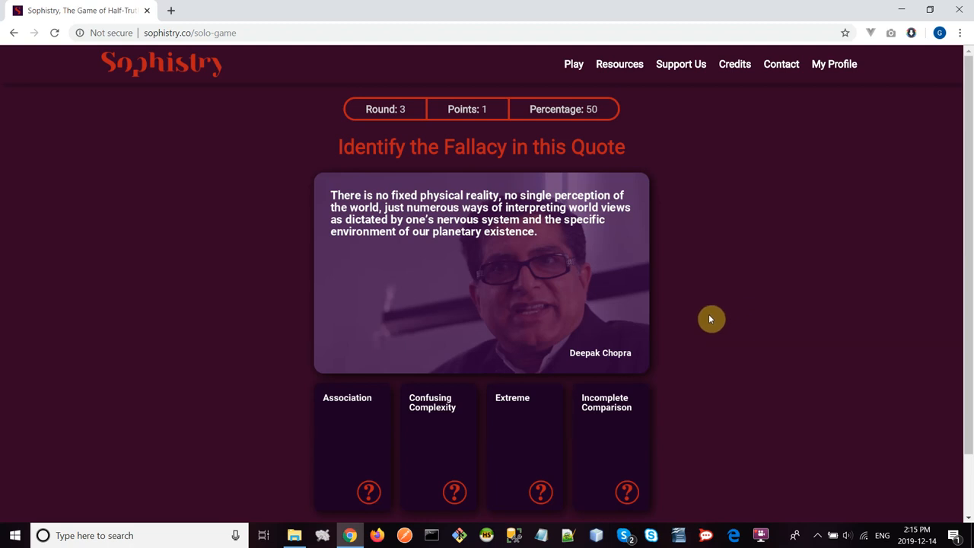
mouse_move(106, 295)
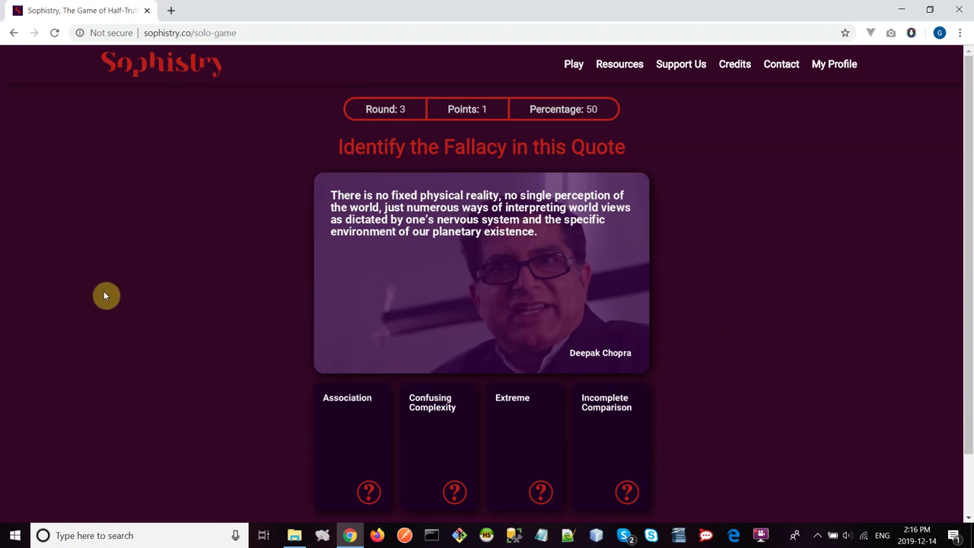
mouse_move(443, 427)
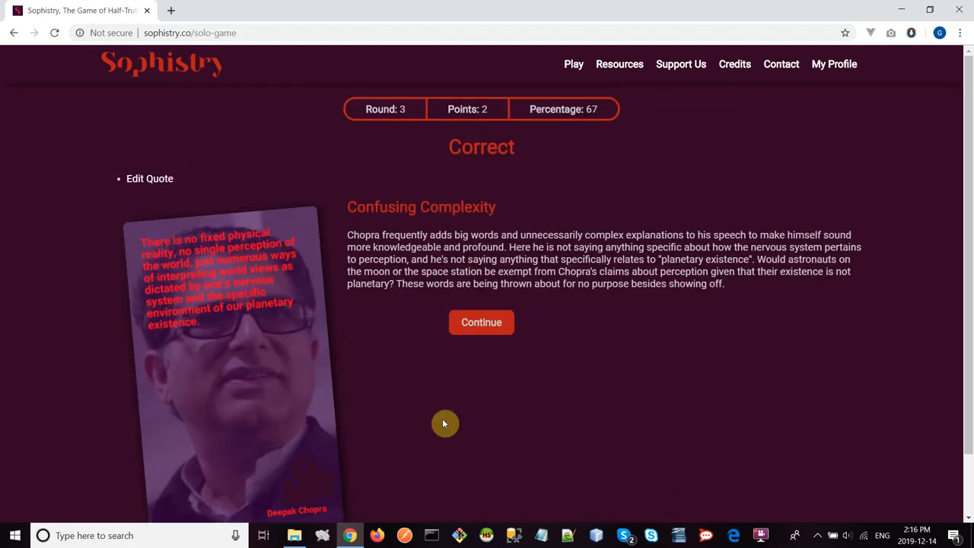
mouse_move(469, 412)
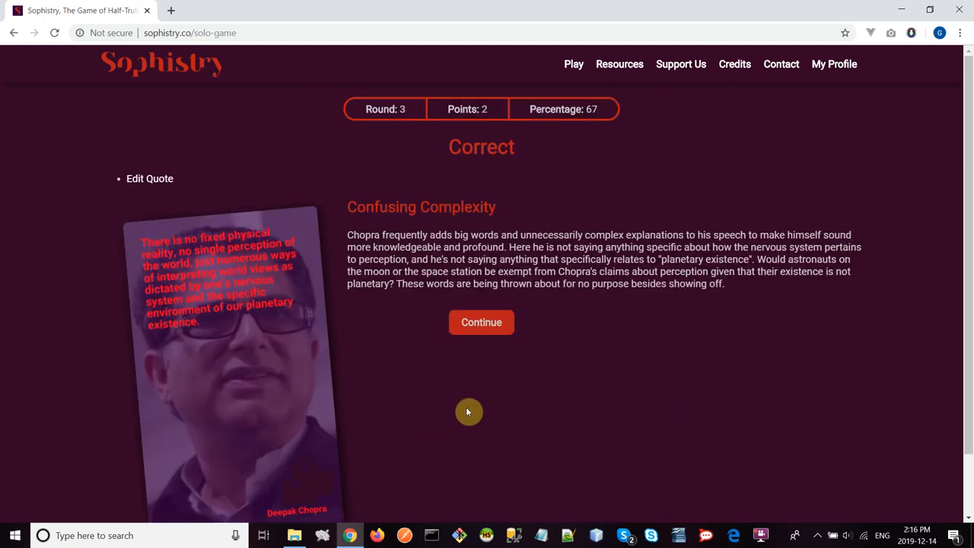
mouse_move(543, 412)
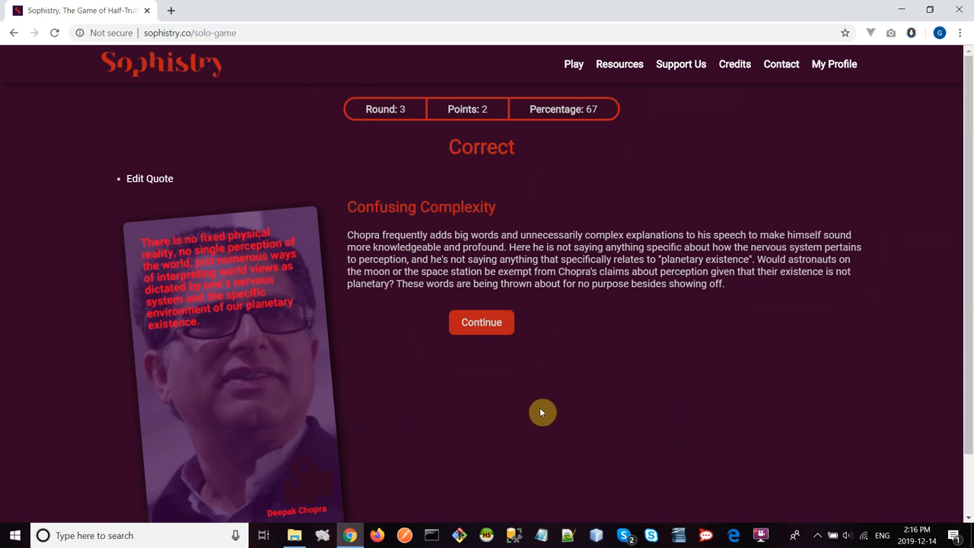
View the final results (2 points, 67%) and return to the home page
click(481, 322)
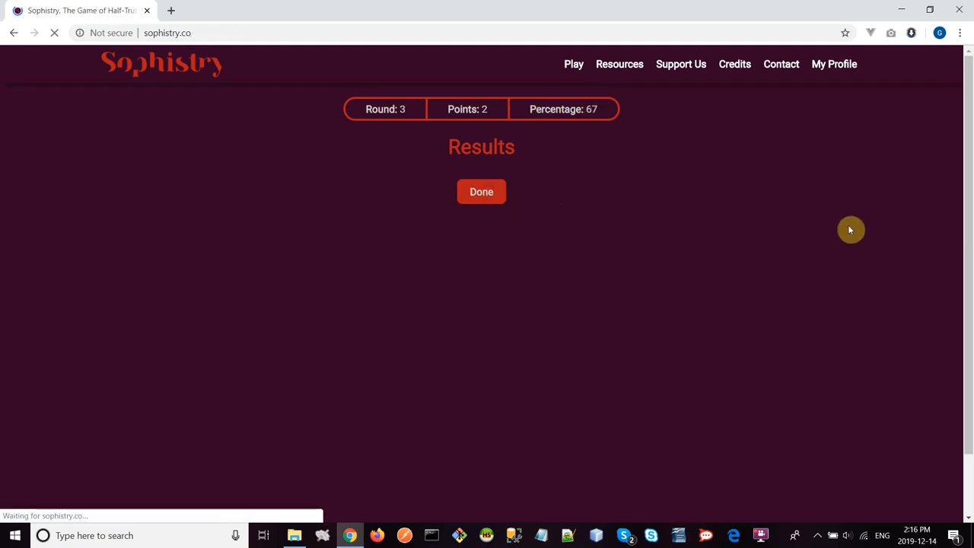
click(481, 191)
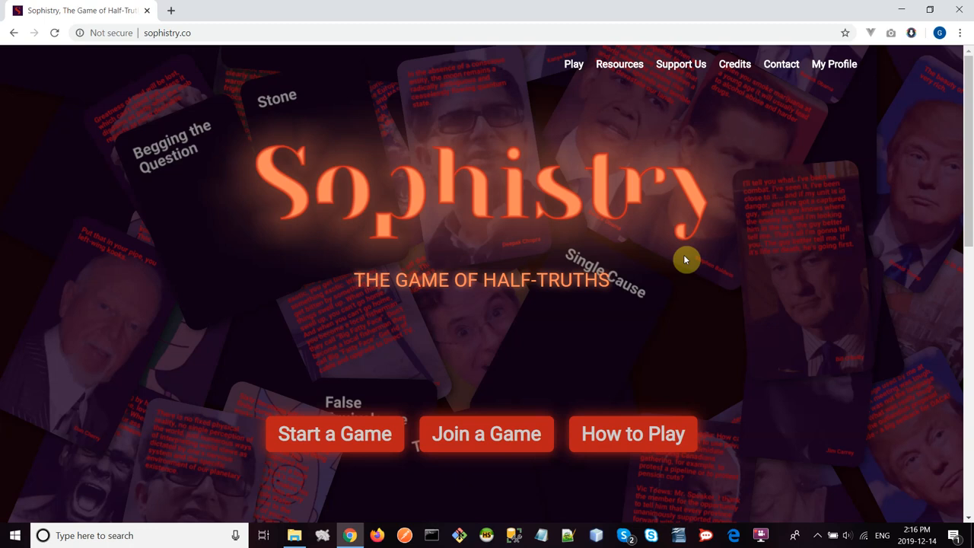
mouse_move(685, 263)
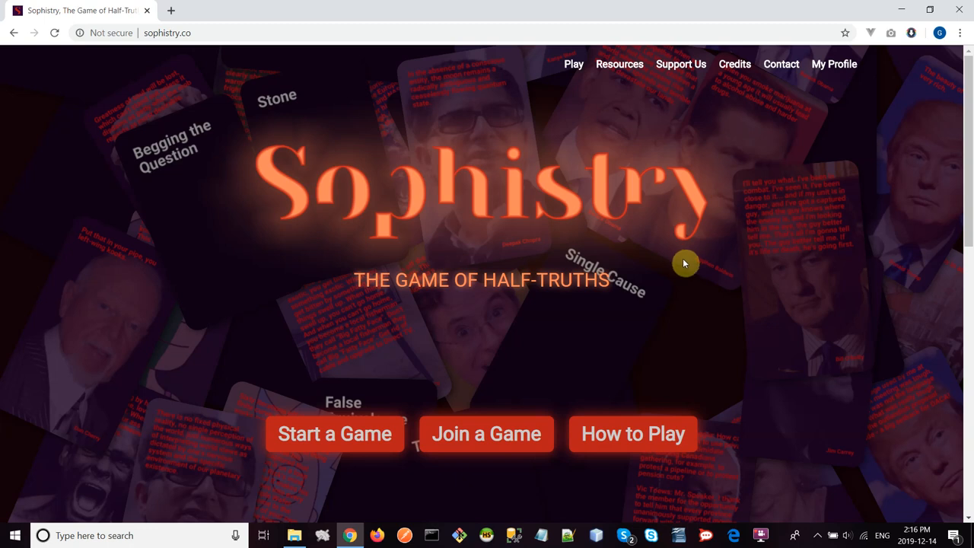
mouse_move(755, 257)
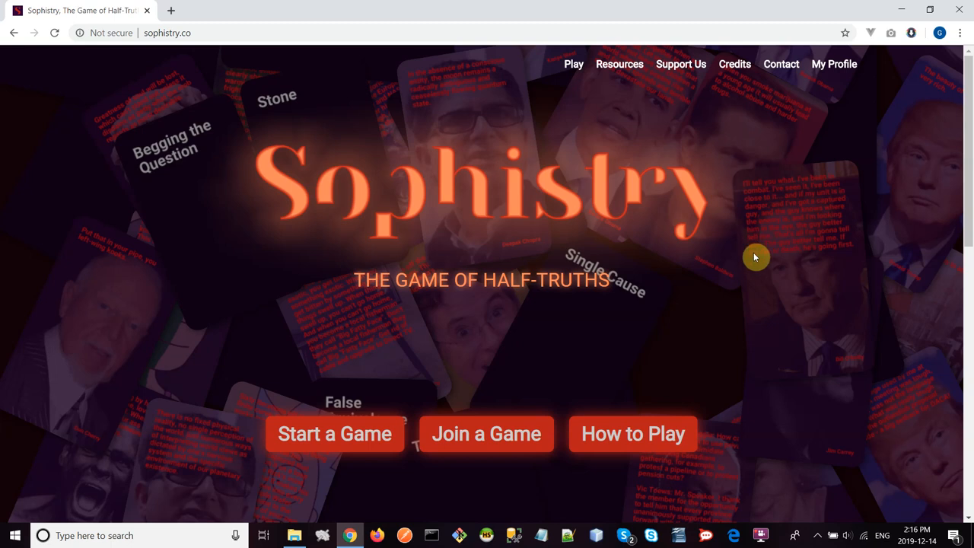
mouse_move(744, 240)
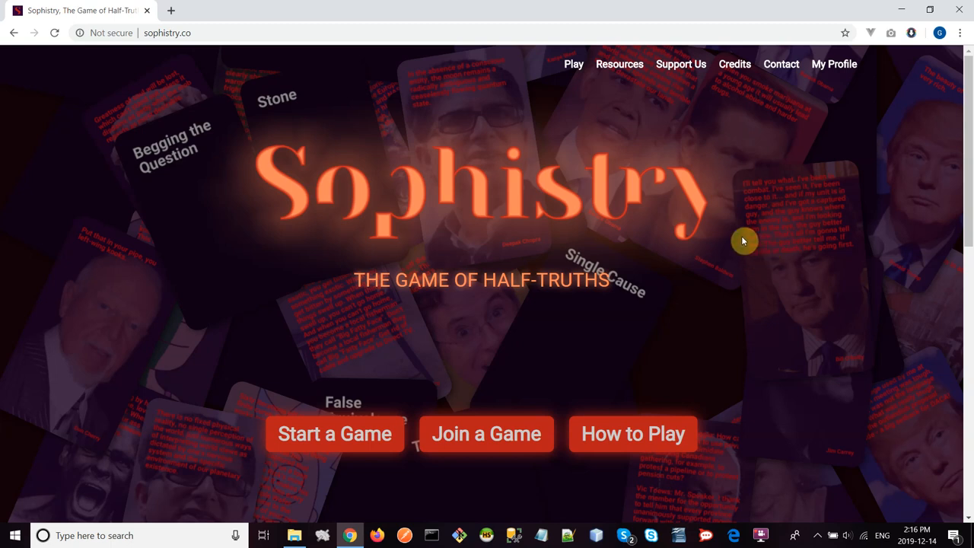
mouse_move(710, 253)
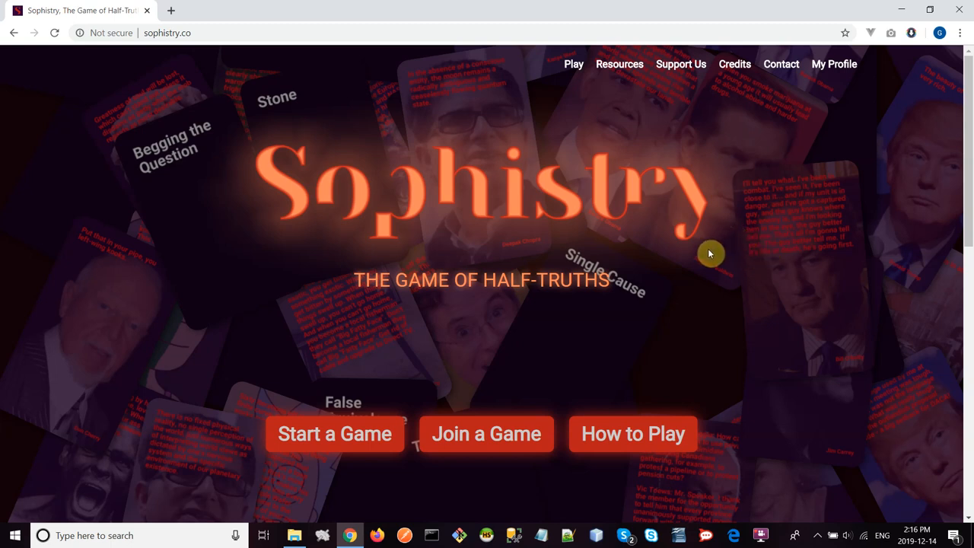
mouse_move(690, 290)
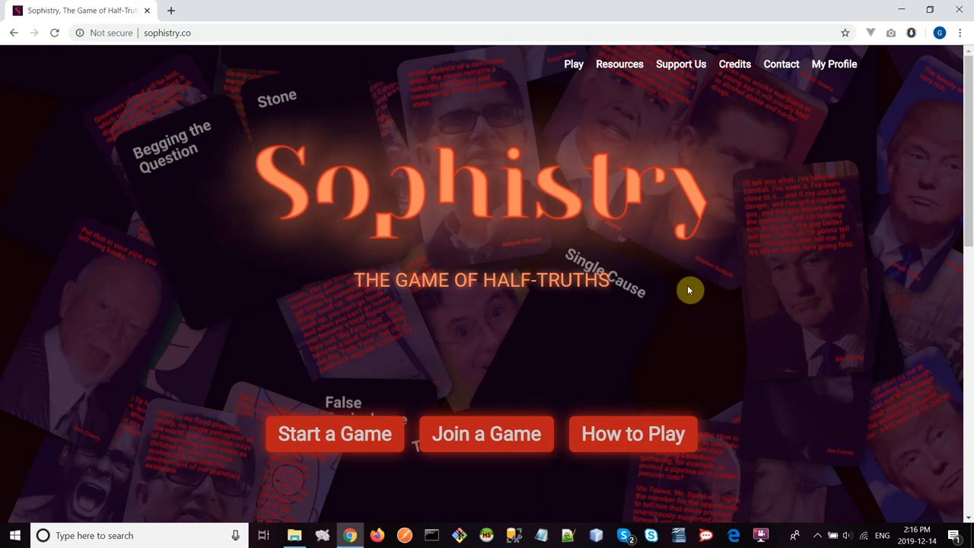
mouse_move(612, 114)
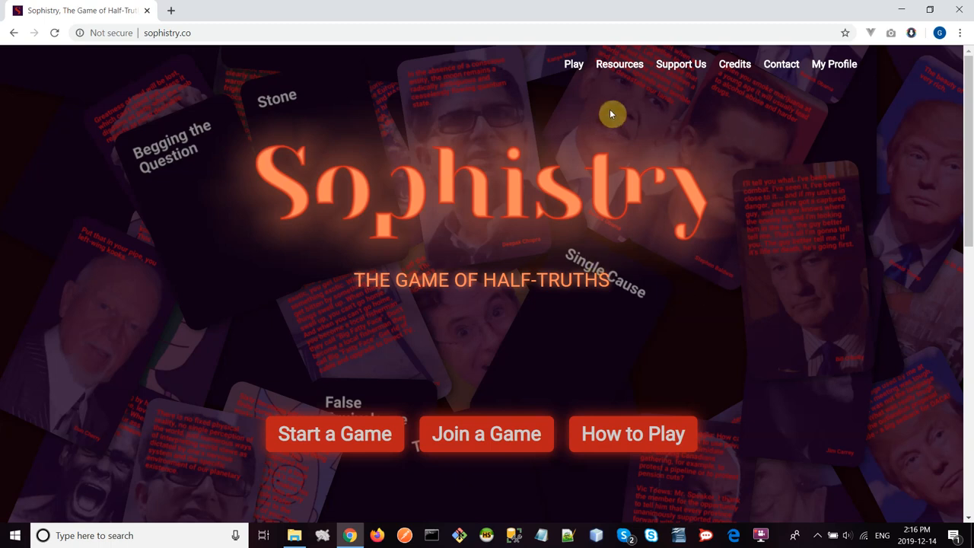
Start the Resources tutorial and advance to The Appeal to Popularity page
click(619, 63)
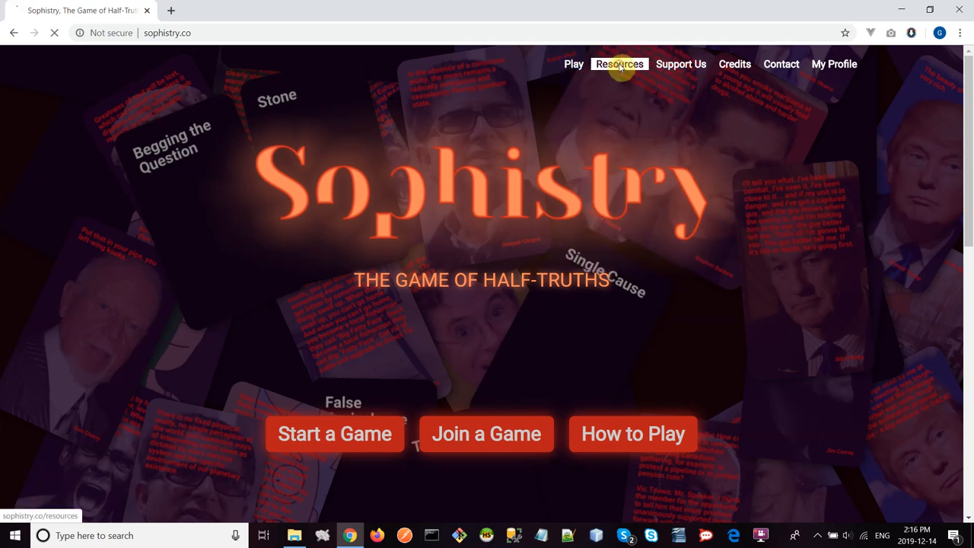
click(619, 64)
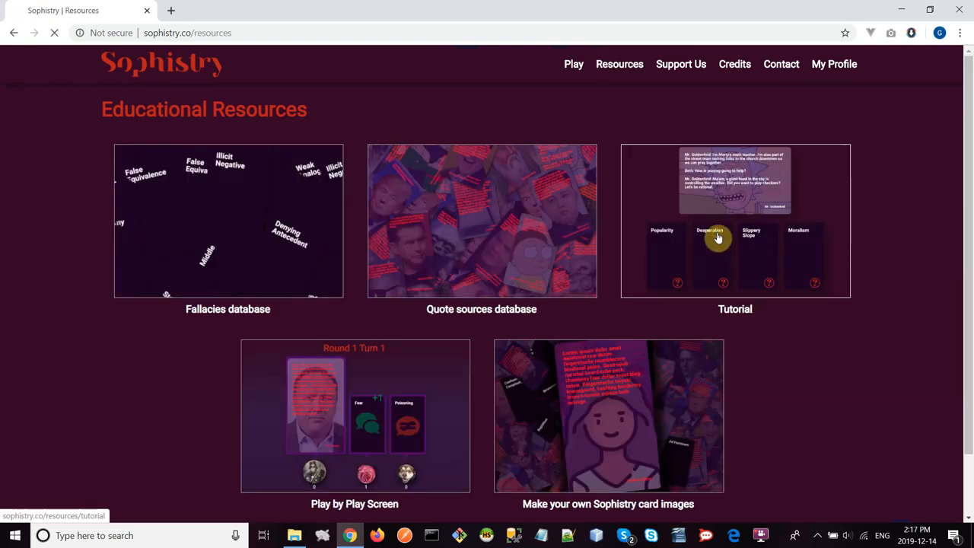
click(719, 237)
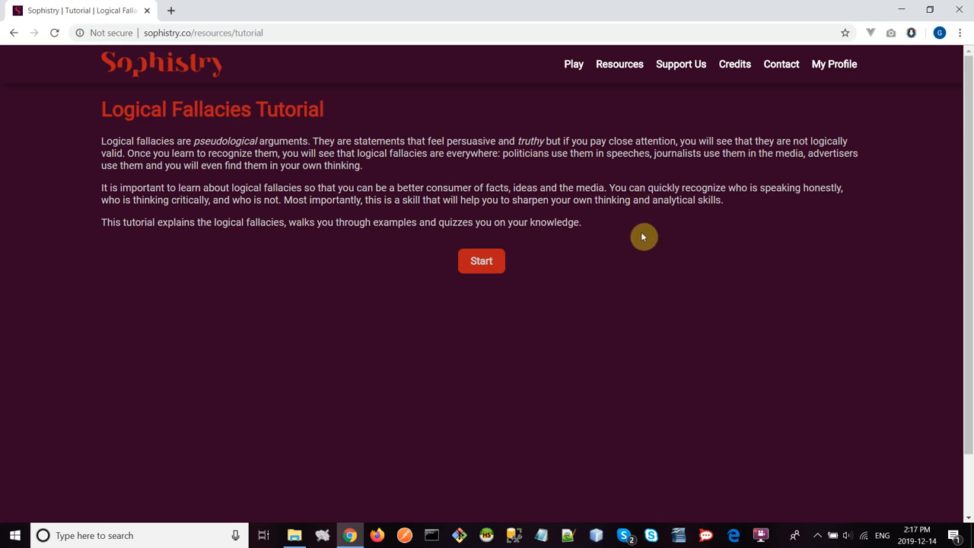
click(481, 260)
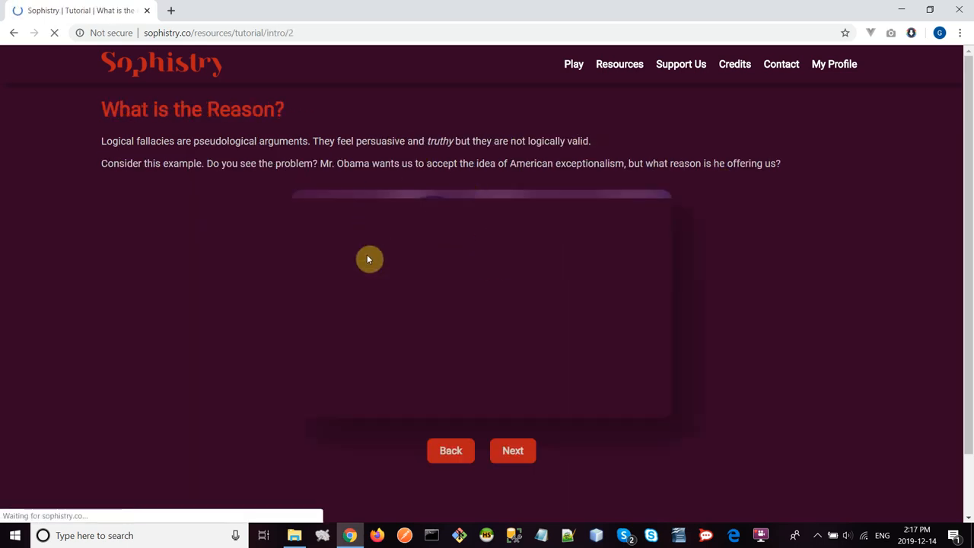
click(512, 451)
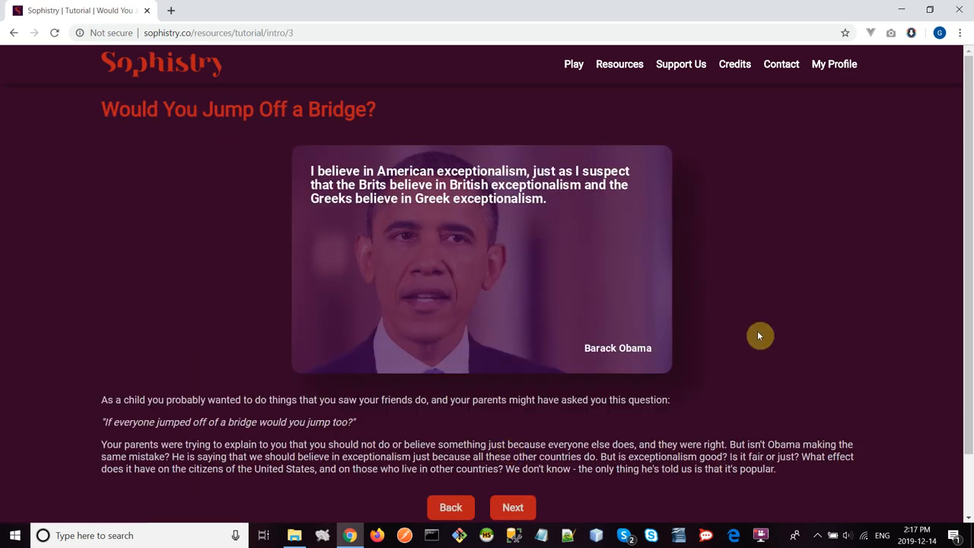
click(512, 507)
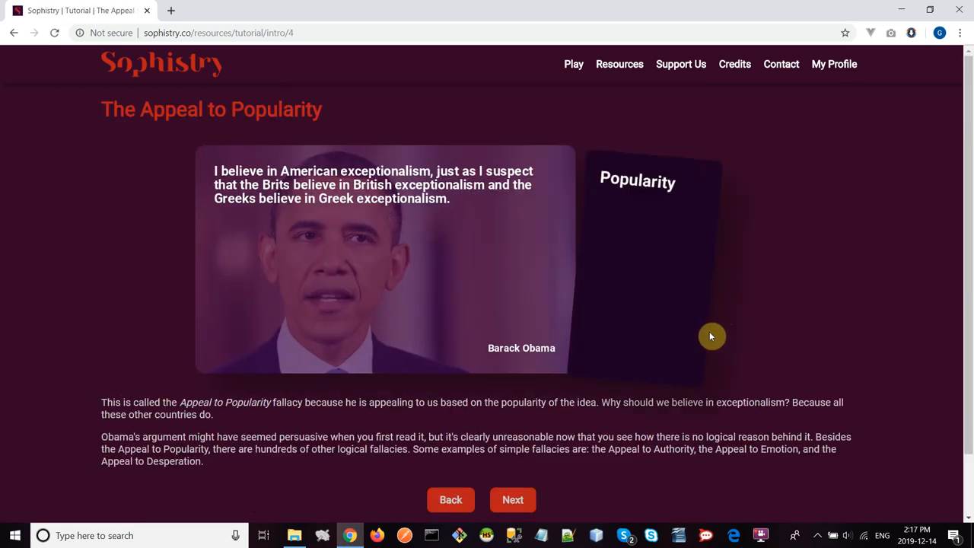